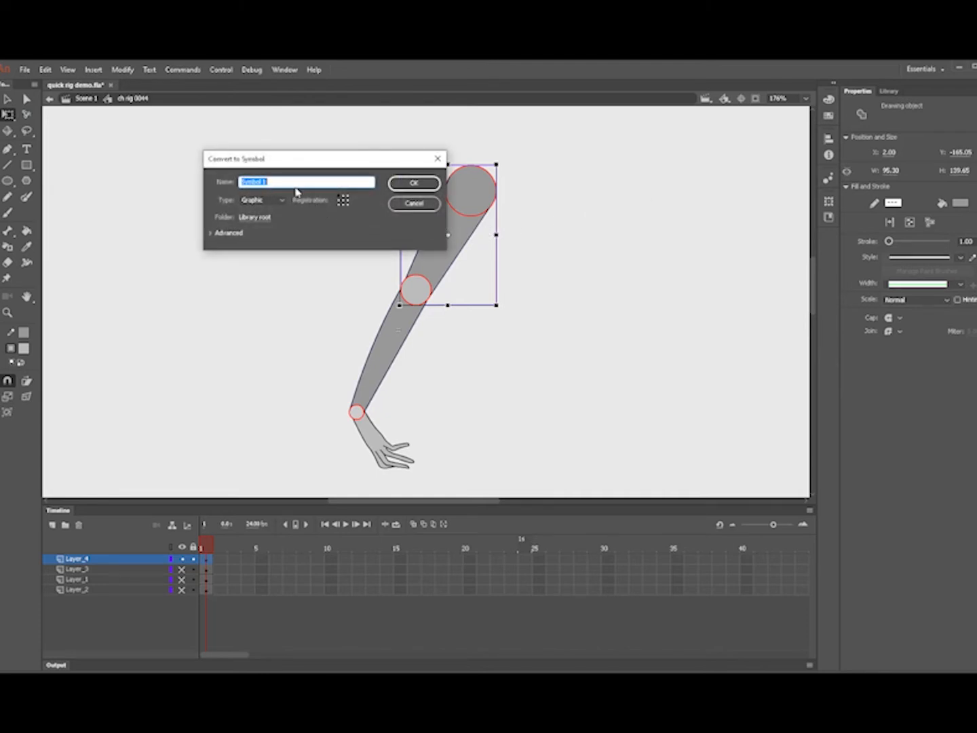
{"action": "mouse_move", "coordinate": [368, 199]}
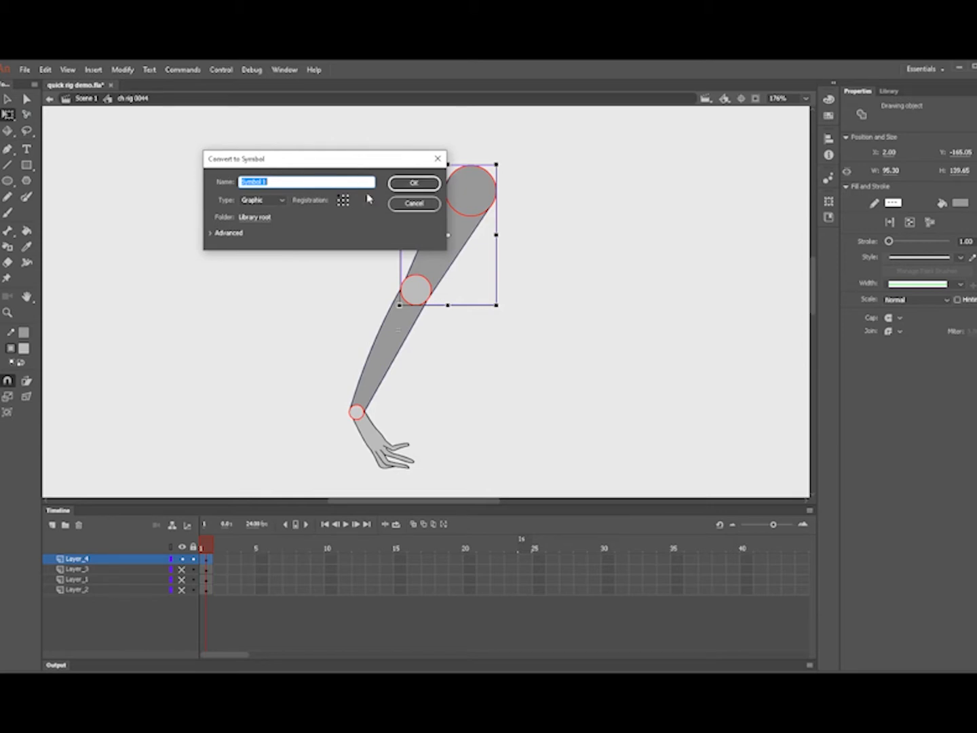
Step: Convert the upper arm, forearm and hand drawings each into a Graphic symbol
{"action": "left_click", "coordinate": [414, 183]}
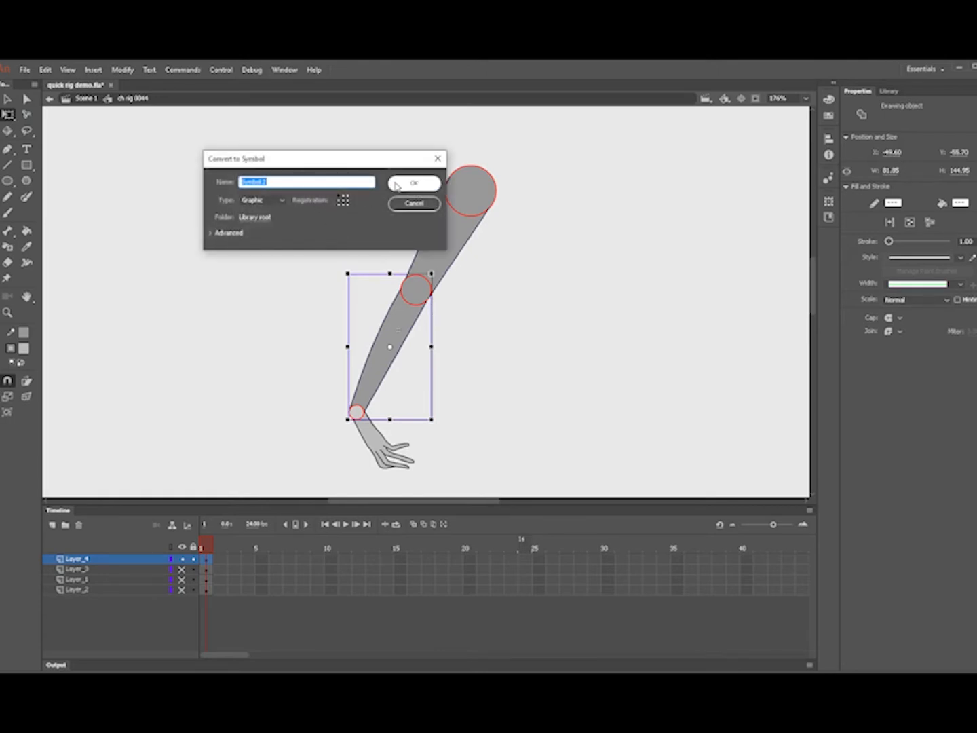
{"action": "left_click", "coordinate": [414, 183]}
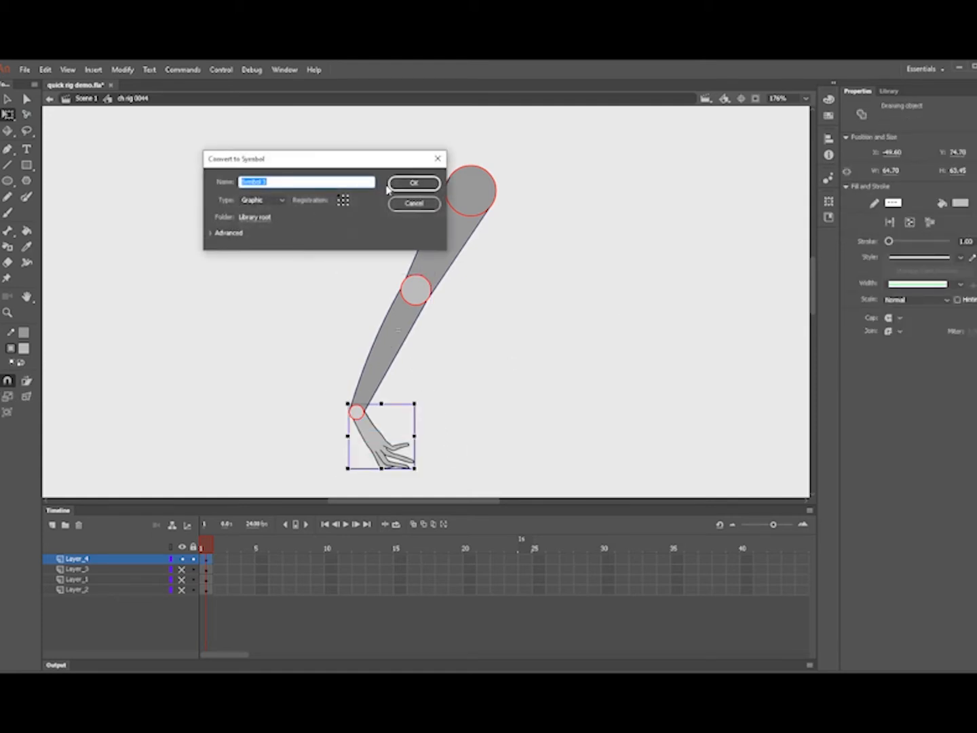
{"action": "left_click", "coordinate": [414, 204]}
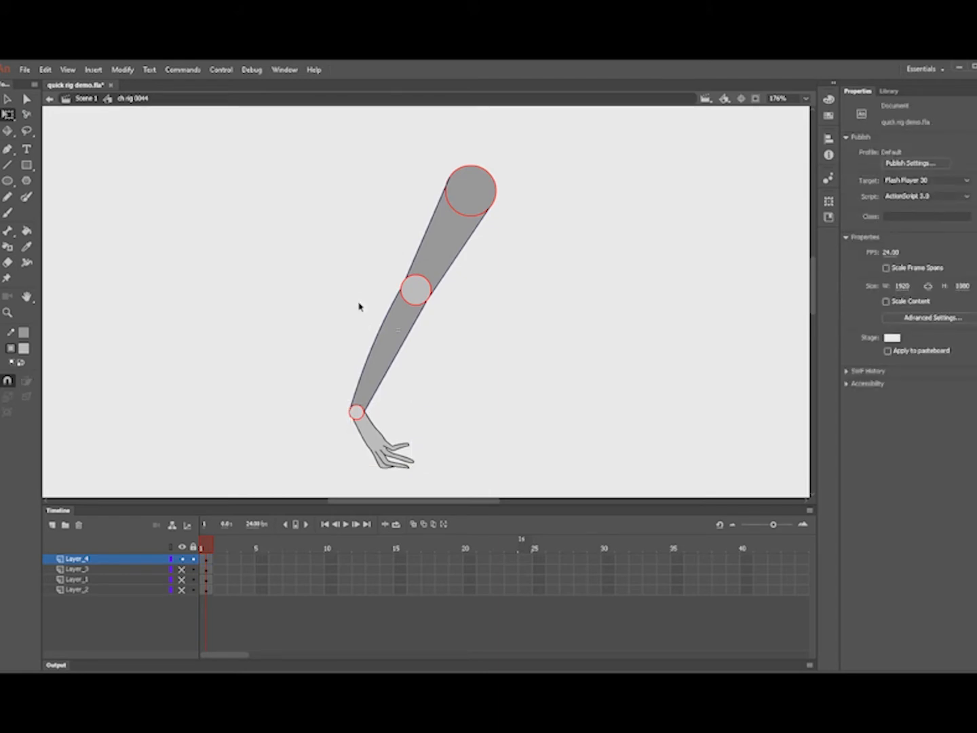
{"action": "mouse_move", "coordinate": [407, 234]}
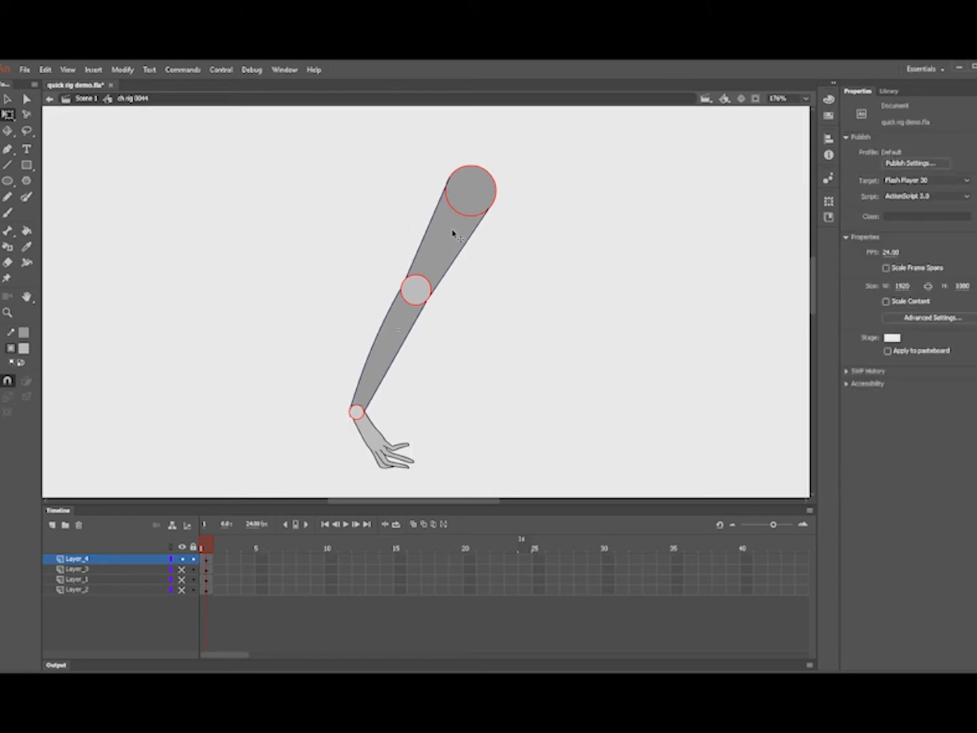
Step: Select the upper arm, then drag the forearm's transform point onto the elbow circle
{"action": "left_click", "coordinate": [461, 210]}
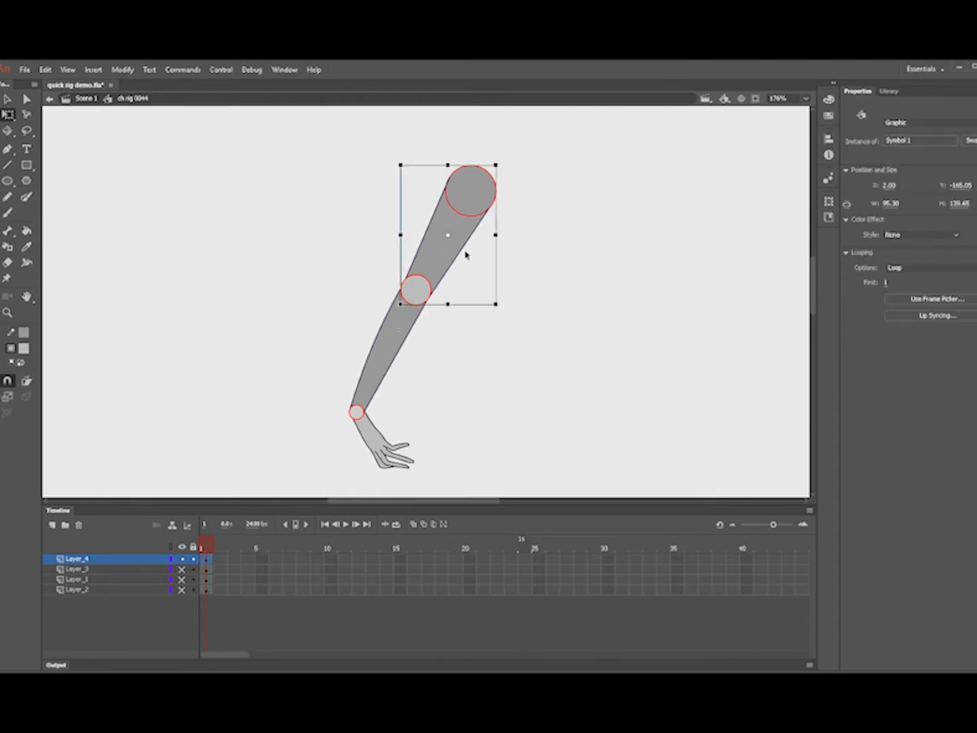
{"action": "mouse_move", "coordinate": [456, 224]}
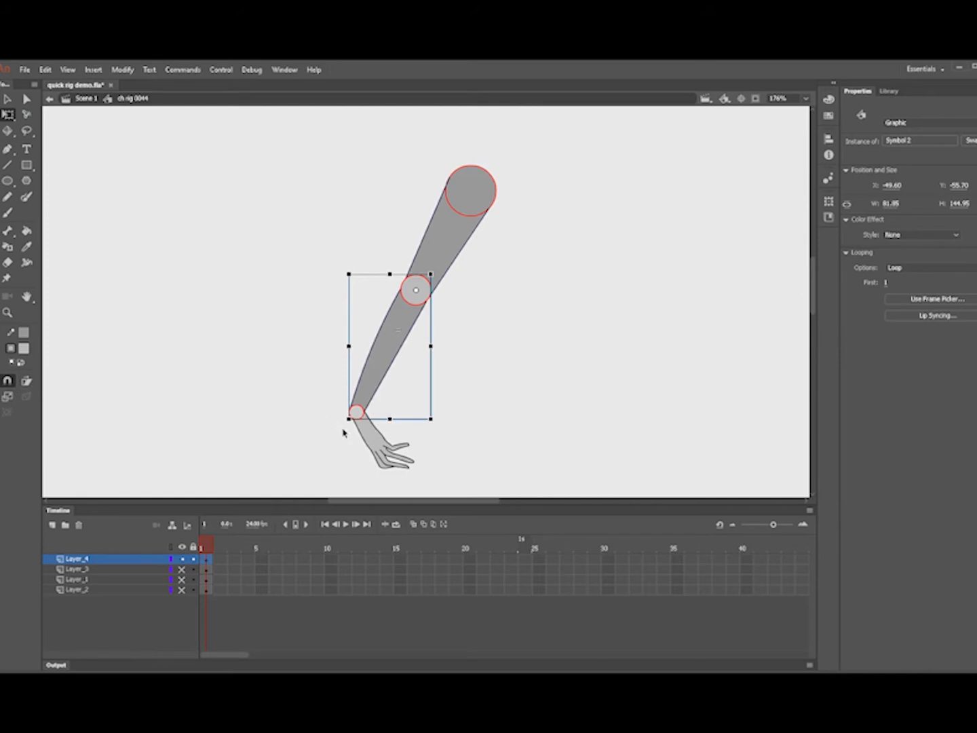
{"action": "left_click_drag", "start_coordinate": [353, 412], "coordinate": [295, 231]}
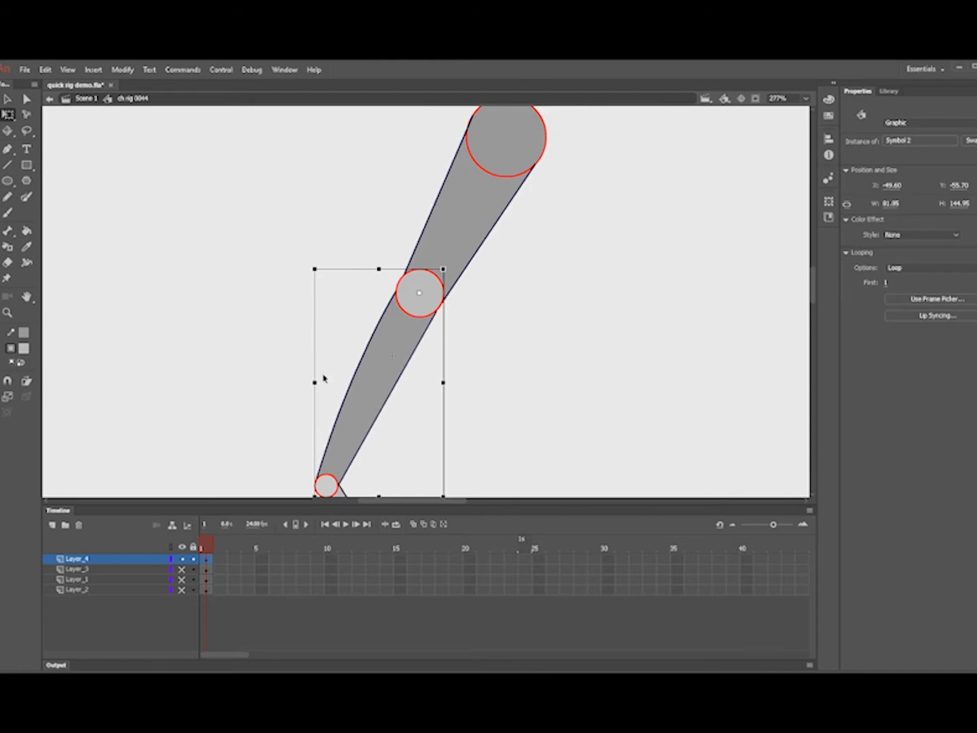
{"action": "left_click_drag", "start_coordinate": [418, 293], "coordinate": [468, 190]}
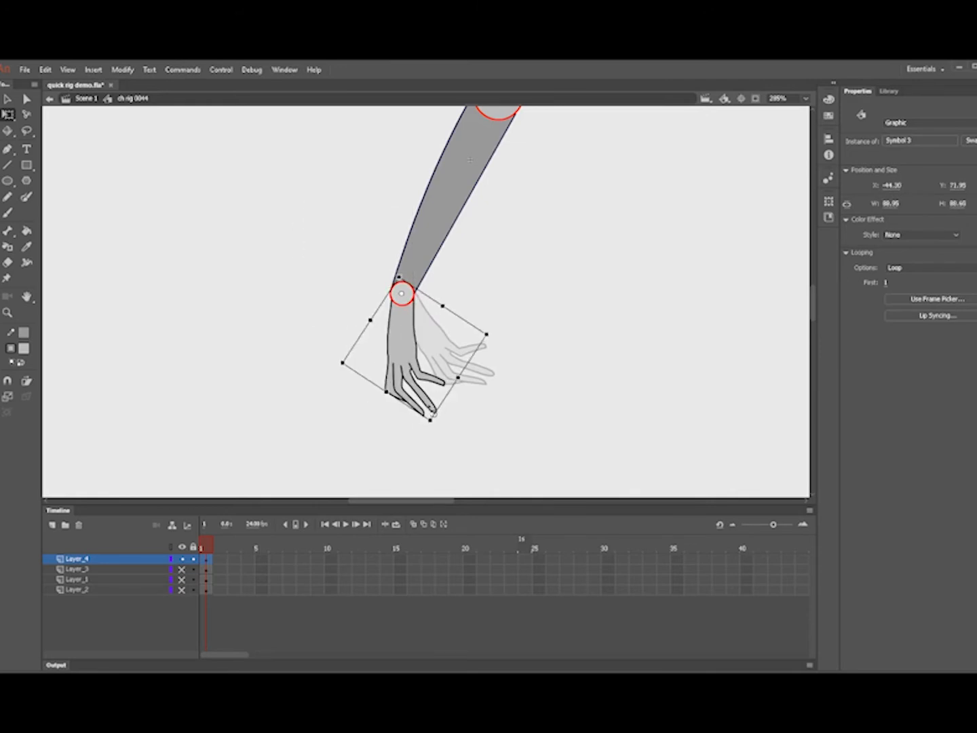
Step: Rotate the hand to test that it swings around its wrist pivot
{"action": "left_click_drag", "start_coordinate": [434, 414], "coordinate": [461, 380]}
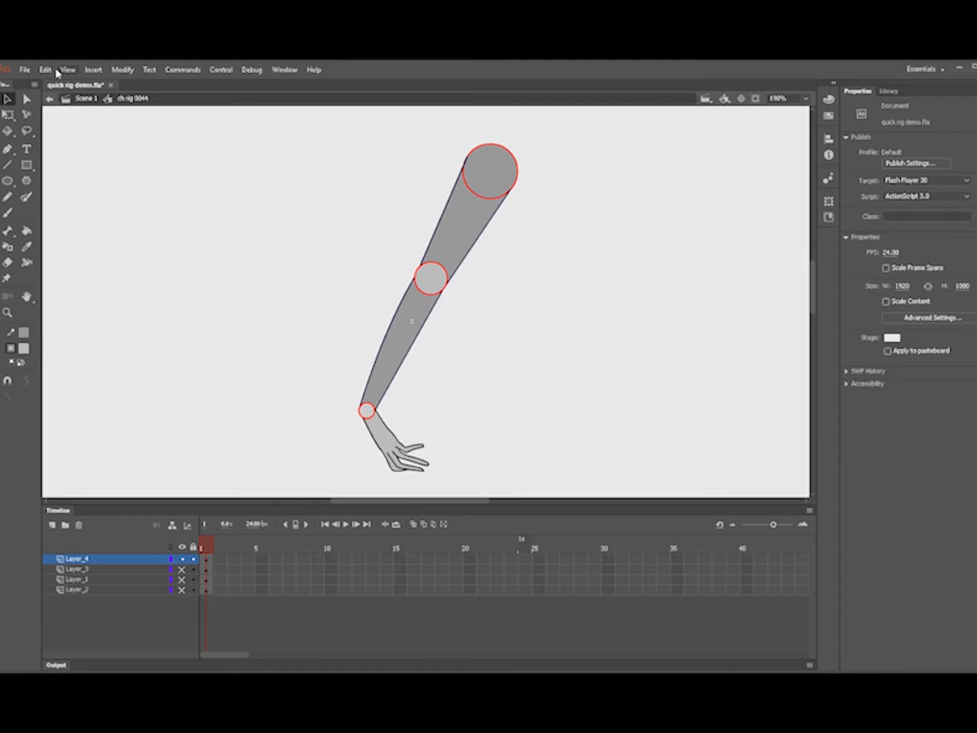
Step: Apply the EDAPT CC shortcuts v5 preset in the Keyboard Shortcuts dialog
{"action": "left_click", "coordinate": [45, 69]}
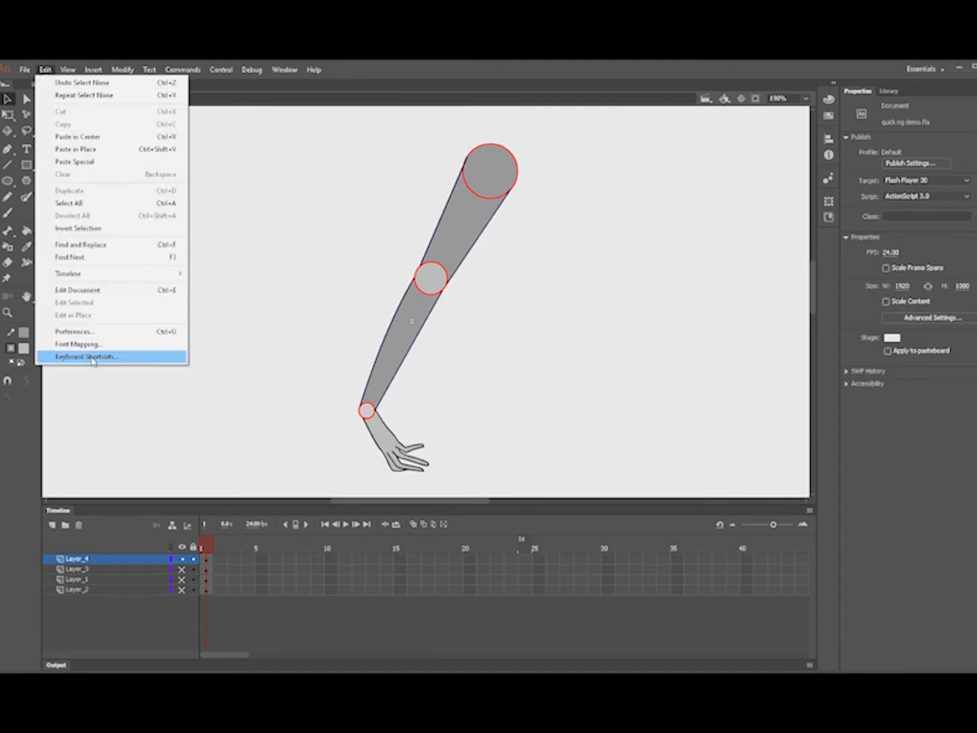
{"action": "left_click", "coordinate": [87, 356]}
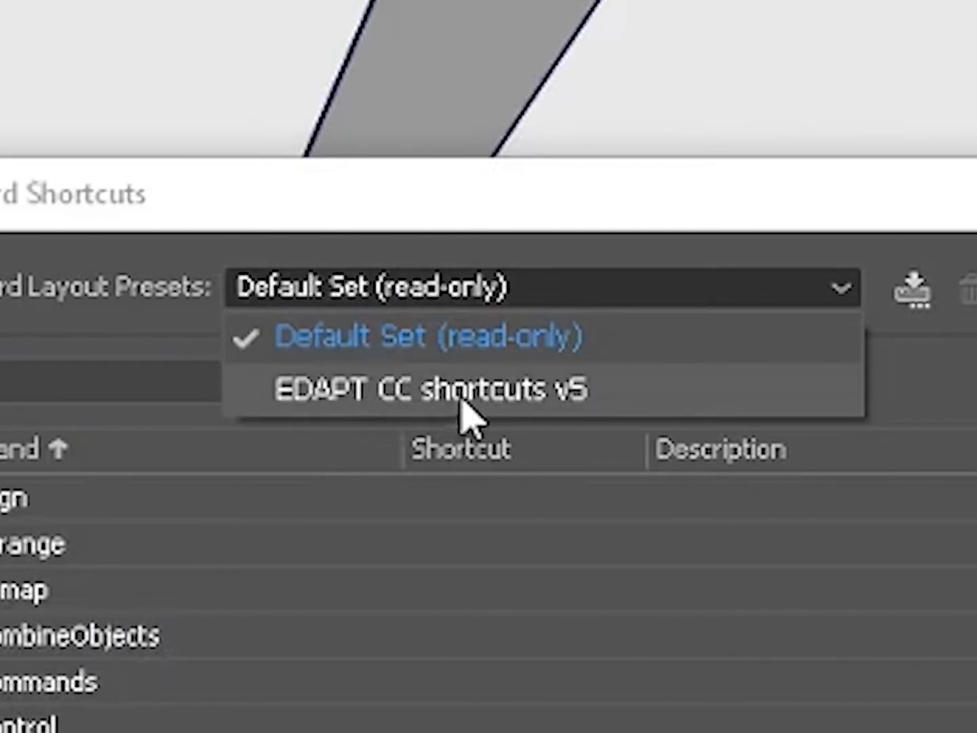
{"action": "left_click", "coordinate": [431, 387]}
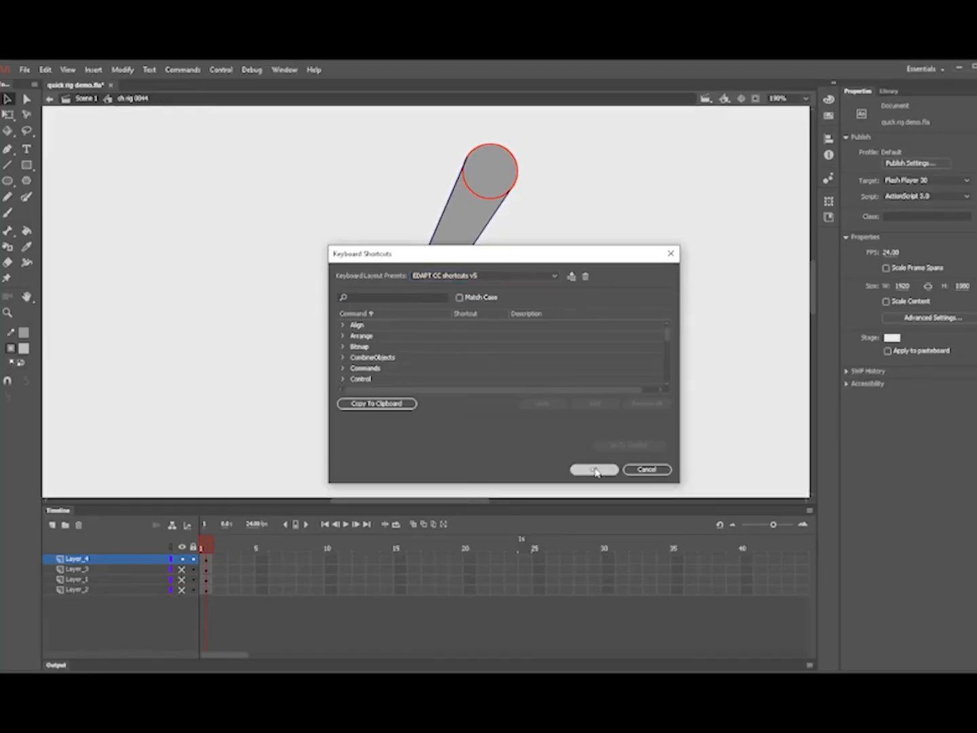
{"action": "left_click", "coordinate": [594, 469]}
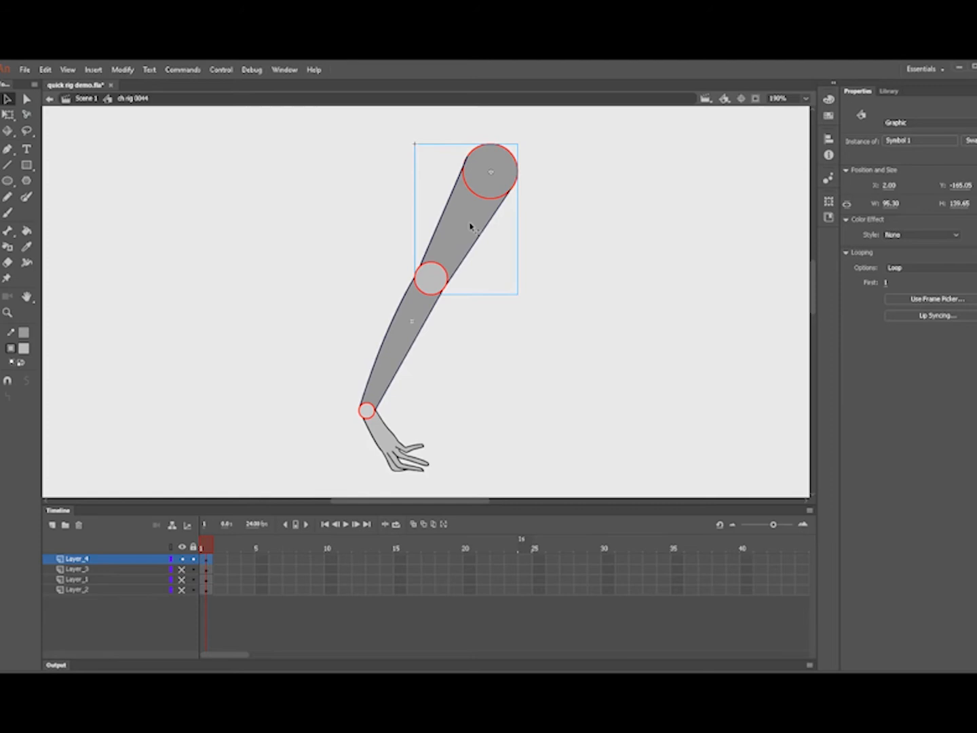
{"action": "mouse_move", "coordinate": [332, 169]}
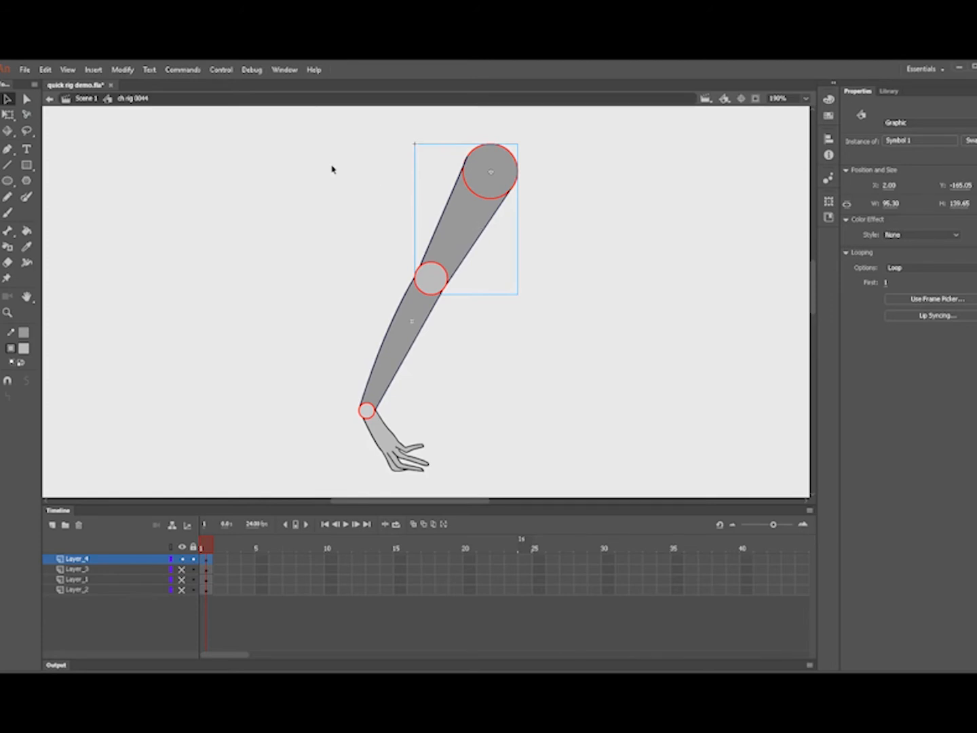
{"action": "mouse_move", "coordinate": [181, 72]}
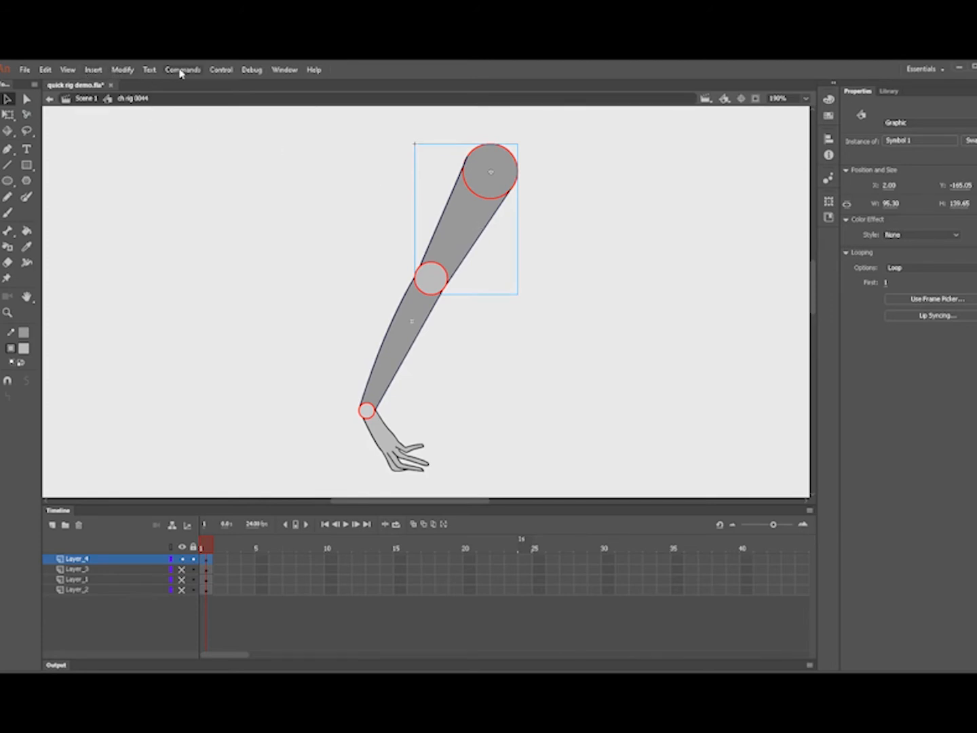
Step: Run SetRegPointToTransformPoint on the upper arm and accept the warning
{"action": "left_click", "coordinate": [183, 69]}
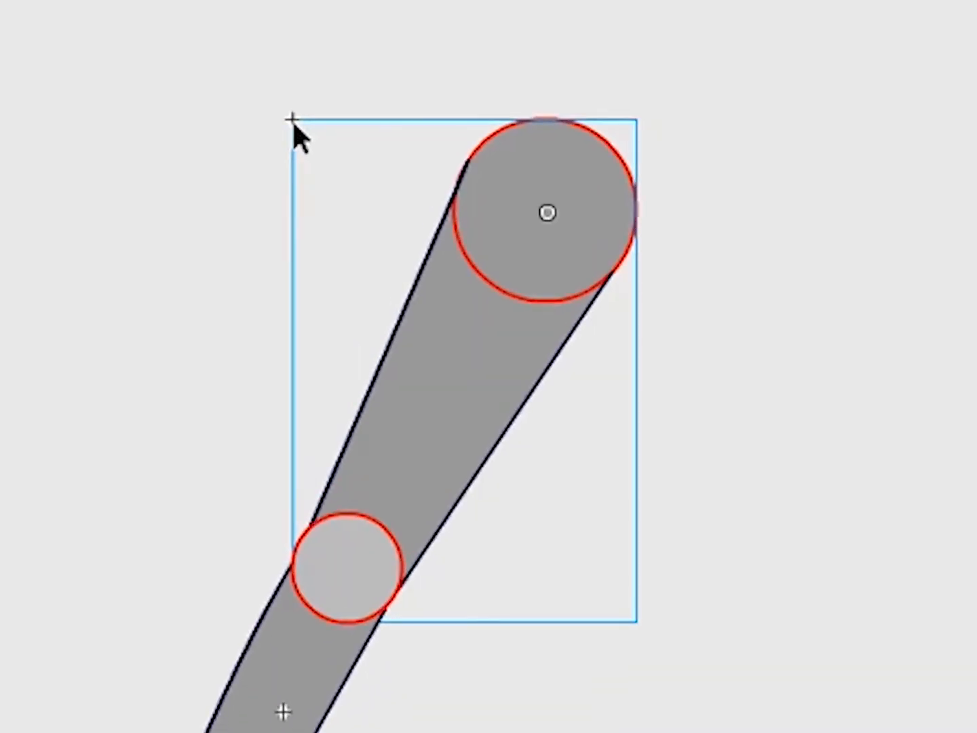
{"action": "mouse_move", "coordinate": [403, 175]}
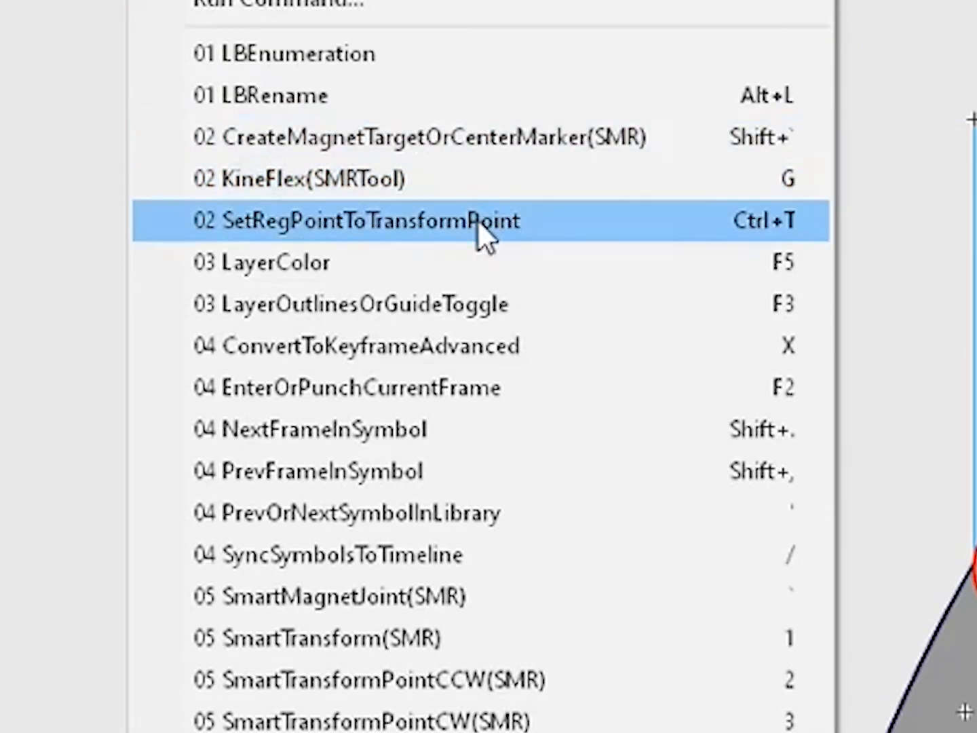
{"action": "left_click", "coordinate": [366, 221]}
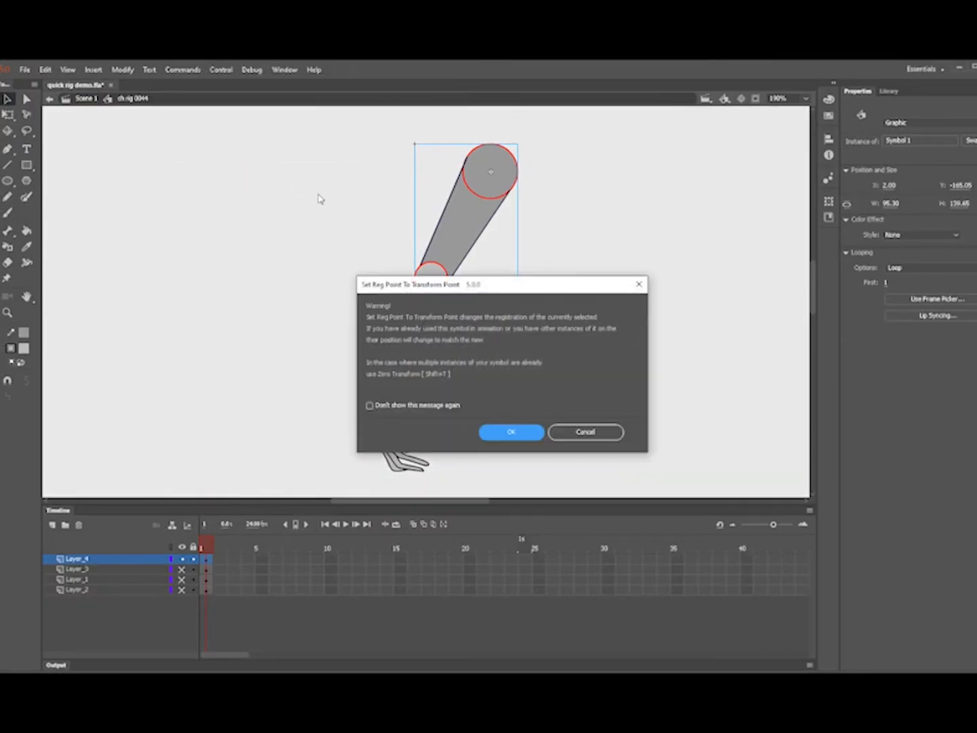
{"action": "left_click", "coordinate": [511, 432]}
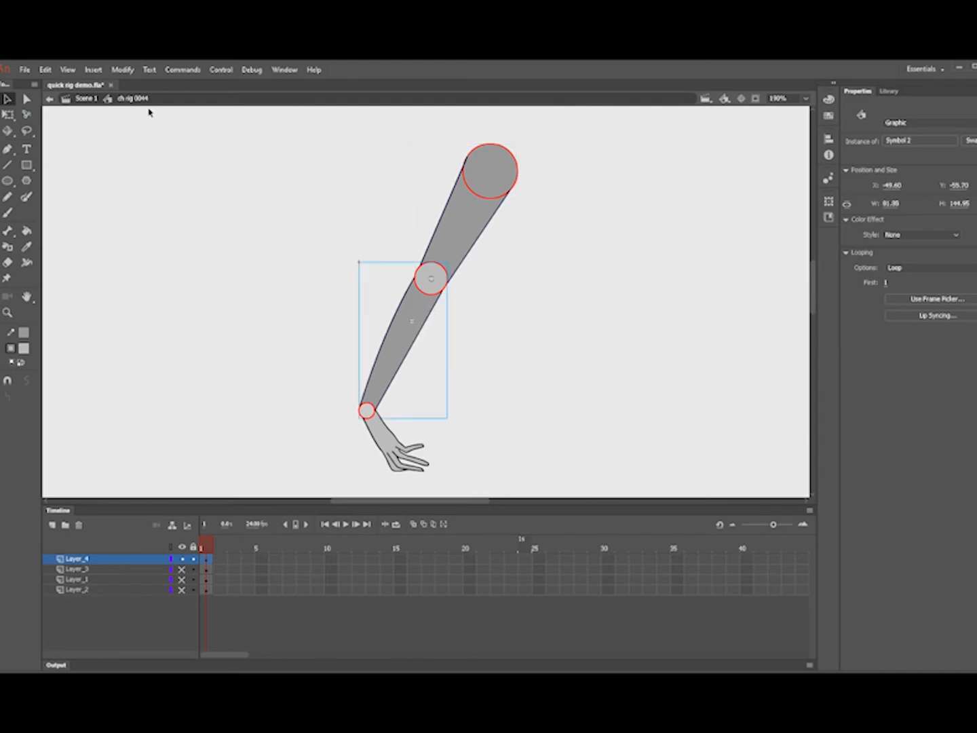
Step: Run SetRegPointToTransformPoint on the forearm to put its registration point at the elbow
{"action": "left_click", "coordinate": [182, 69]}
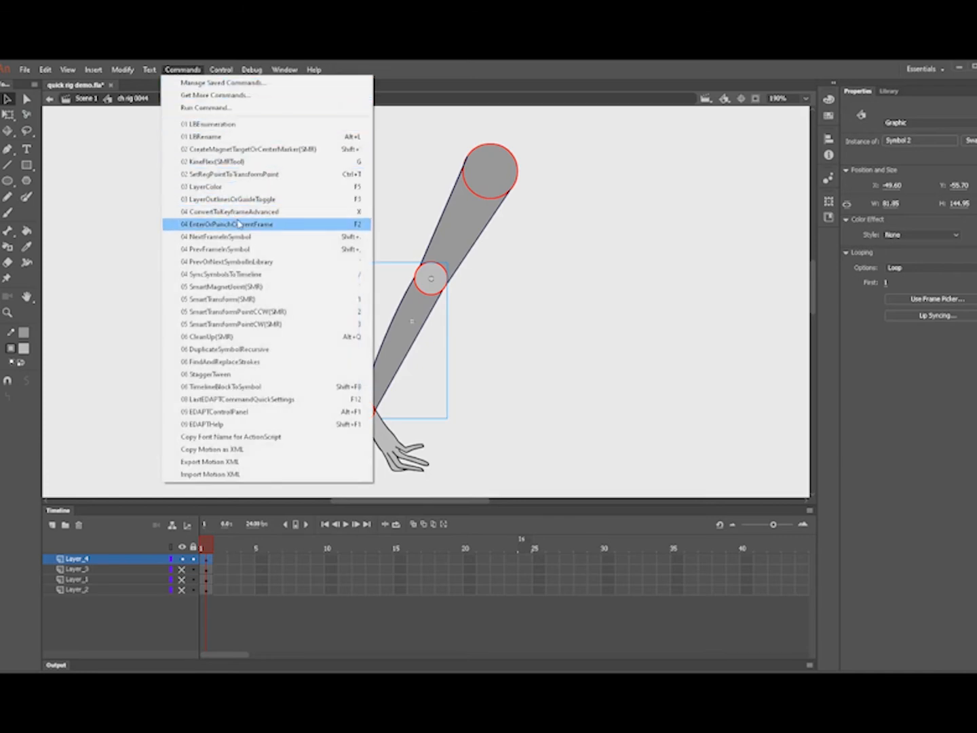
{"action": "mouse_move", "coordinate": [265, 262]}
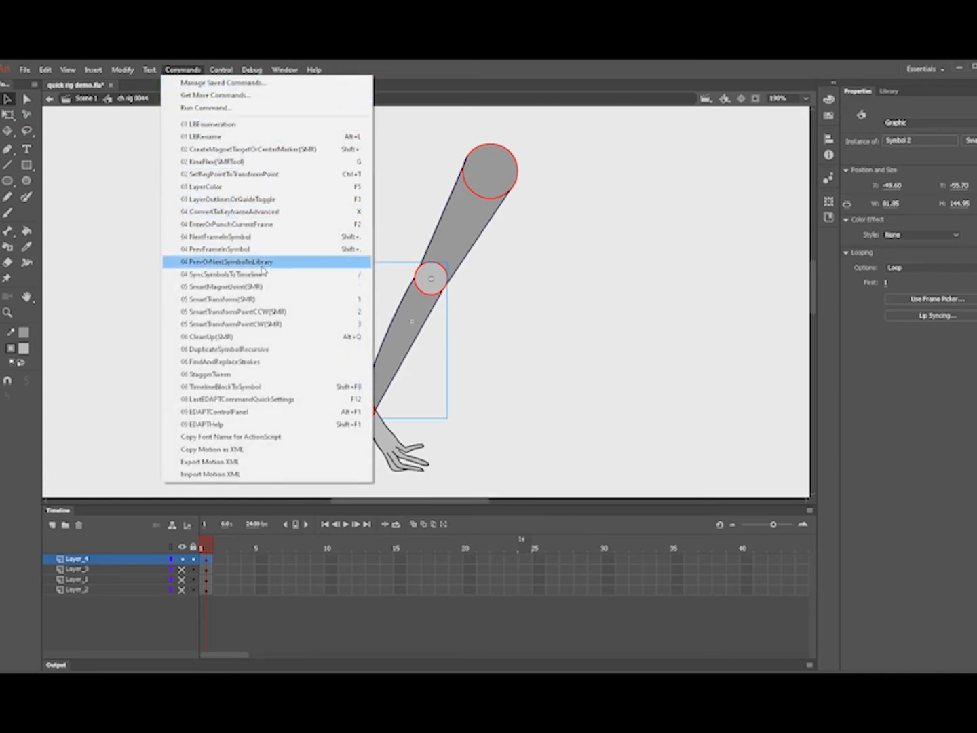
{"action": "mouse_move", "coordinate": [241, 174]}
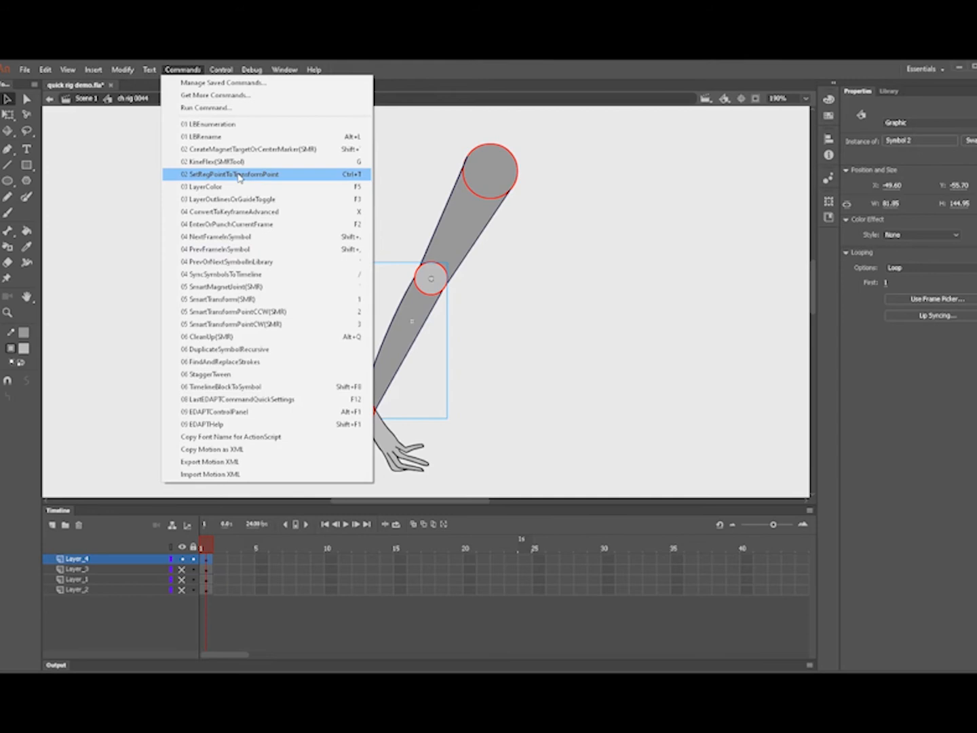
{"action": "left_click", "coordinate": [231, 174]}
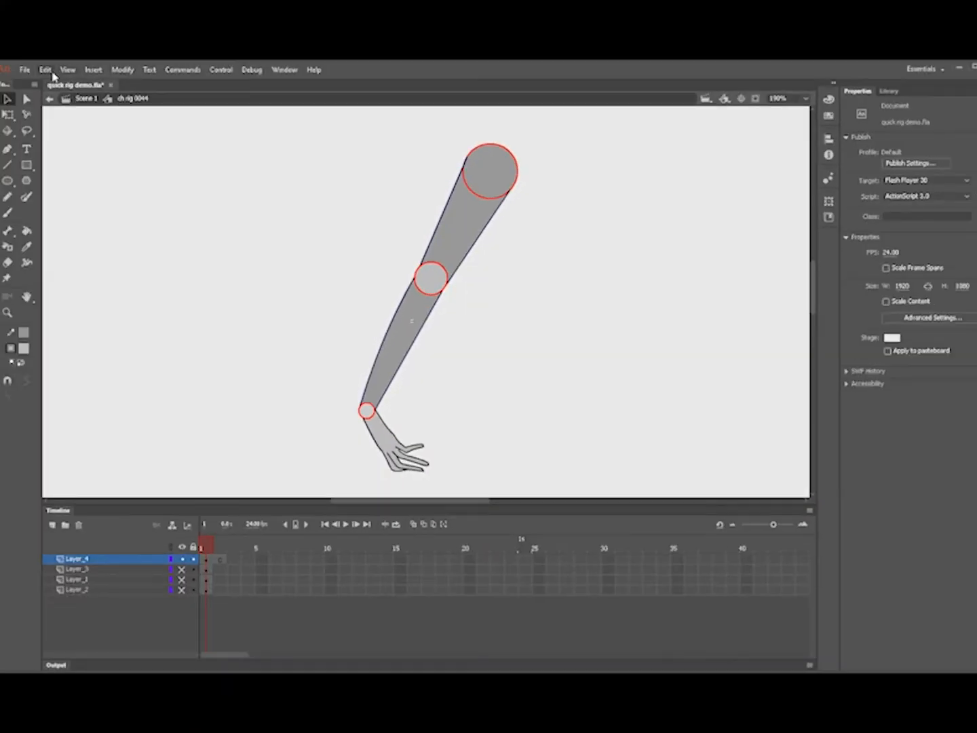
{"action": "left_click", "coordinate": [44, 69]}
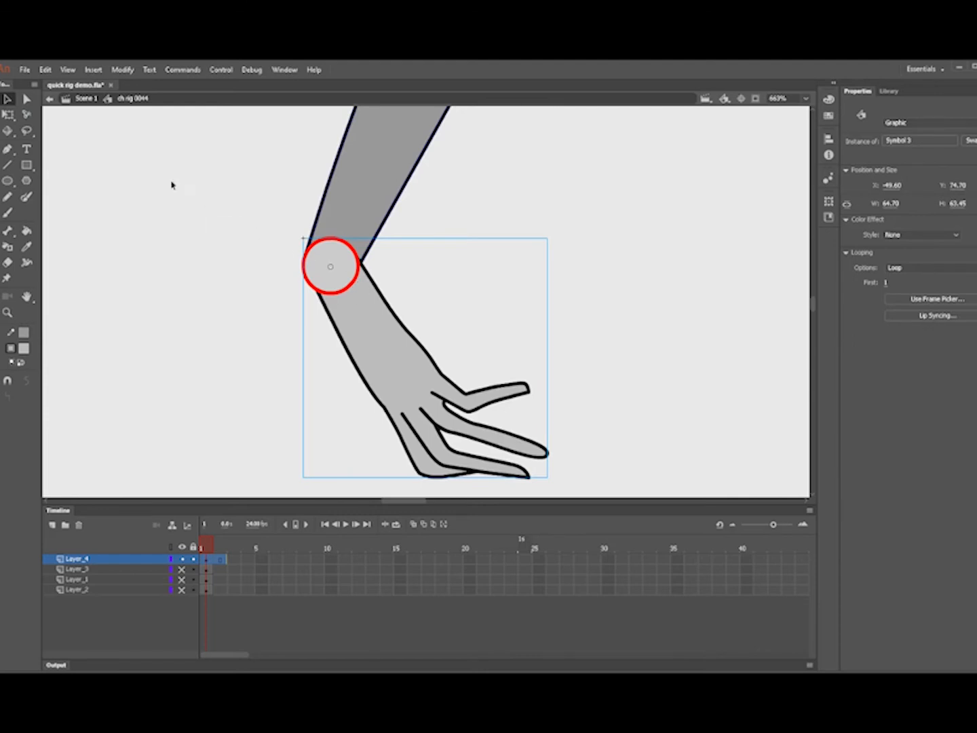
Step: Run SetRegPointToTransformPoint on the hand and confirm the warning
{"action": "left_click", "coordinate": [181, 69]}
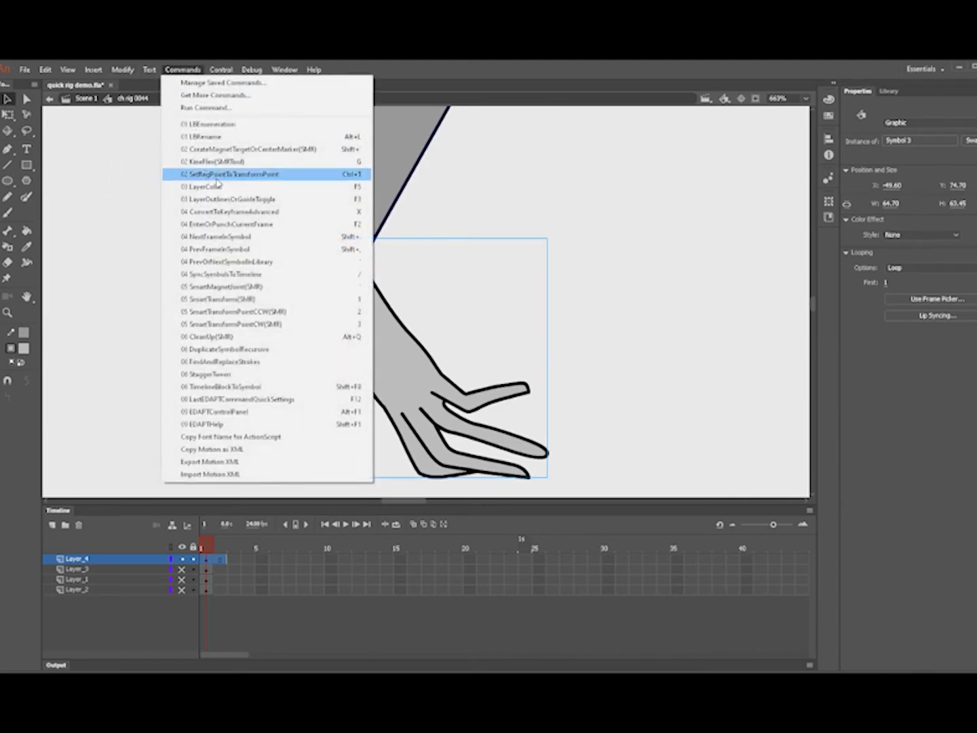
{"action": "left_click", "coordinate": [231, 174]}
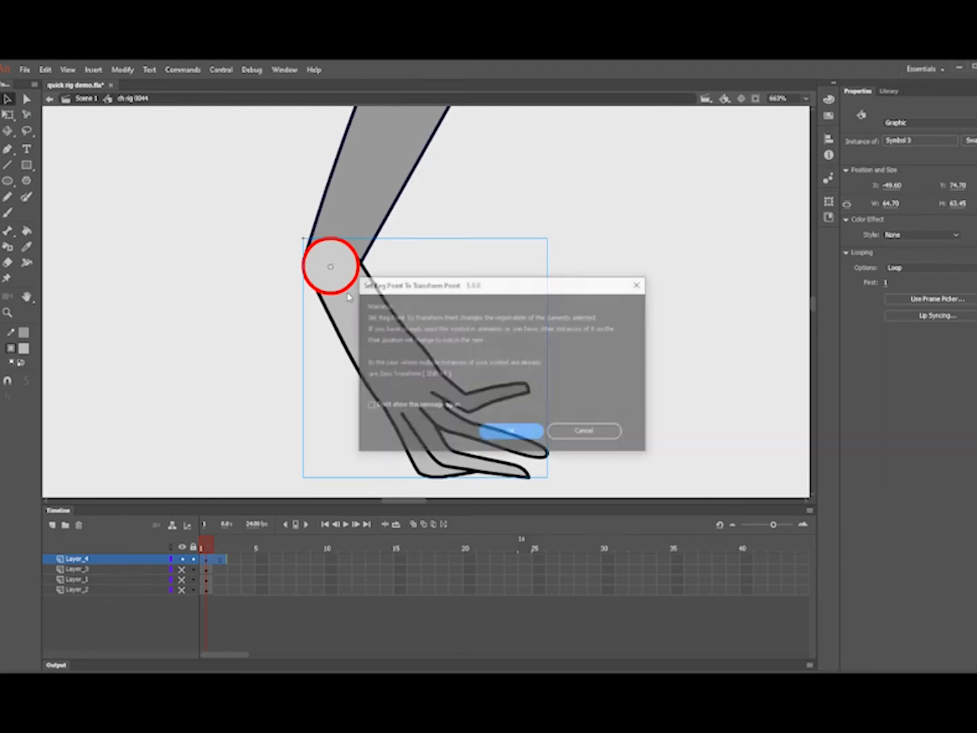
{"action": "left_click", "coordinate": [511, 430]}
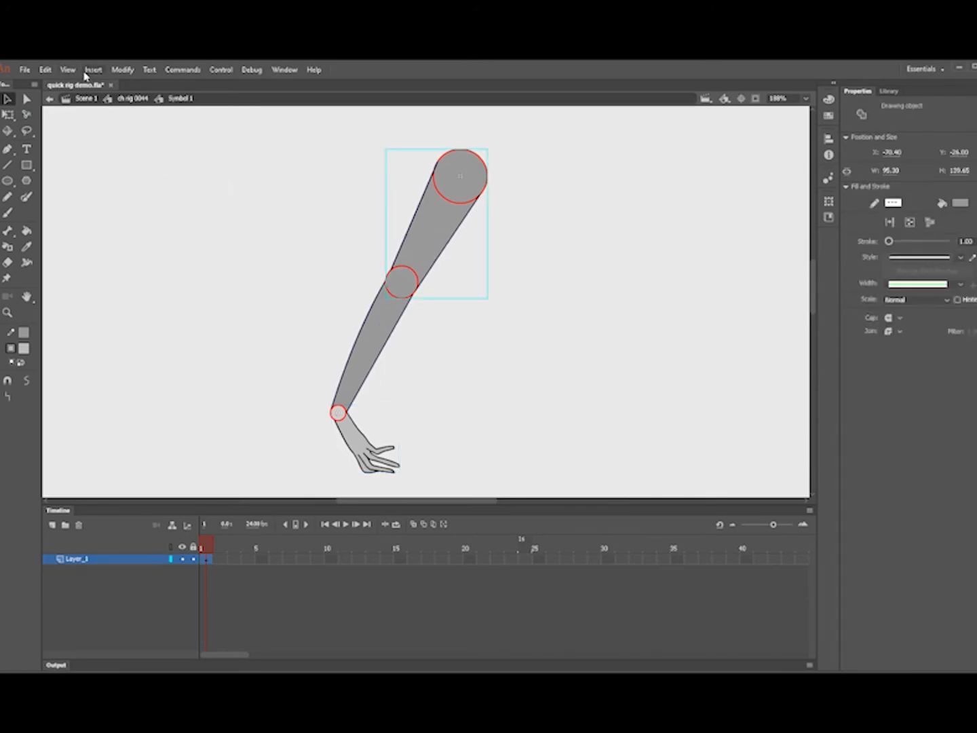
{"action": "mouse_move", "coordinate": [213, 206]}
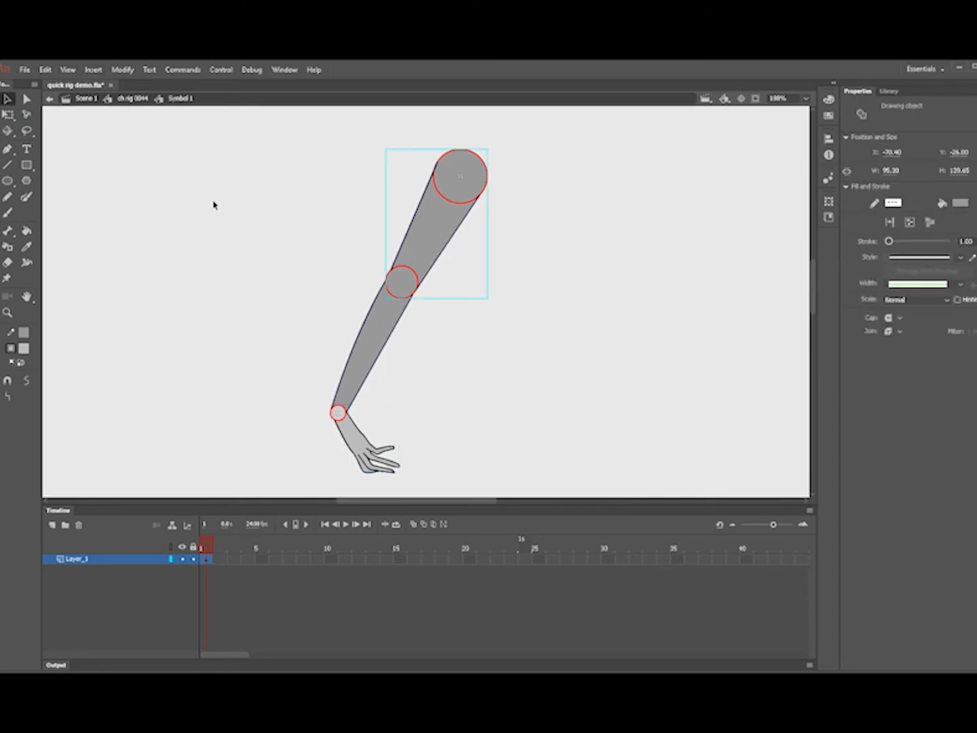
{"action": "mouse_move", "coordinate": [257, 285]}
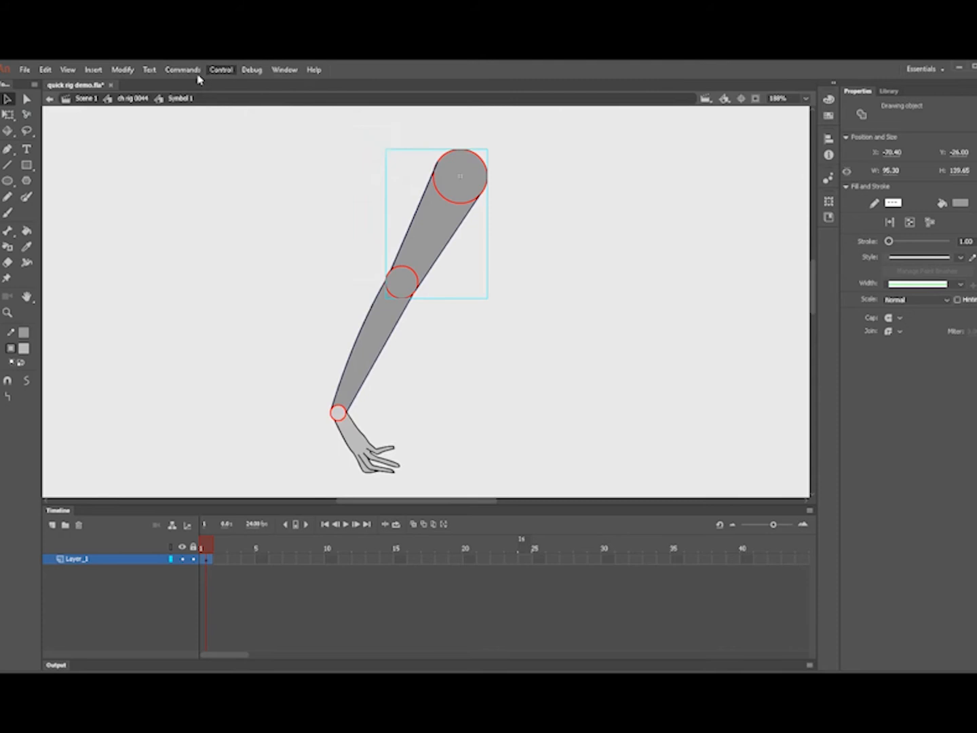
Step: Create a magnet target in Symbol 1 and place it on the elbow circle
{"action": "left_click", "coordinate": [182, 69]}
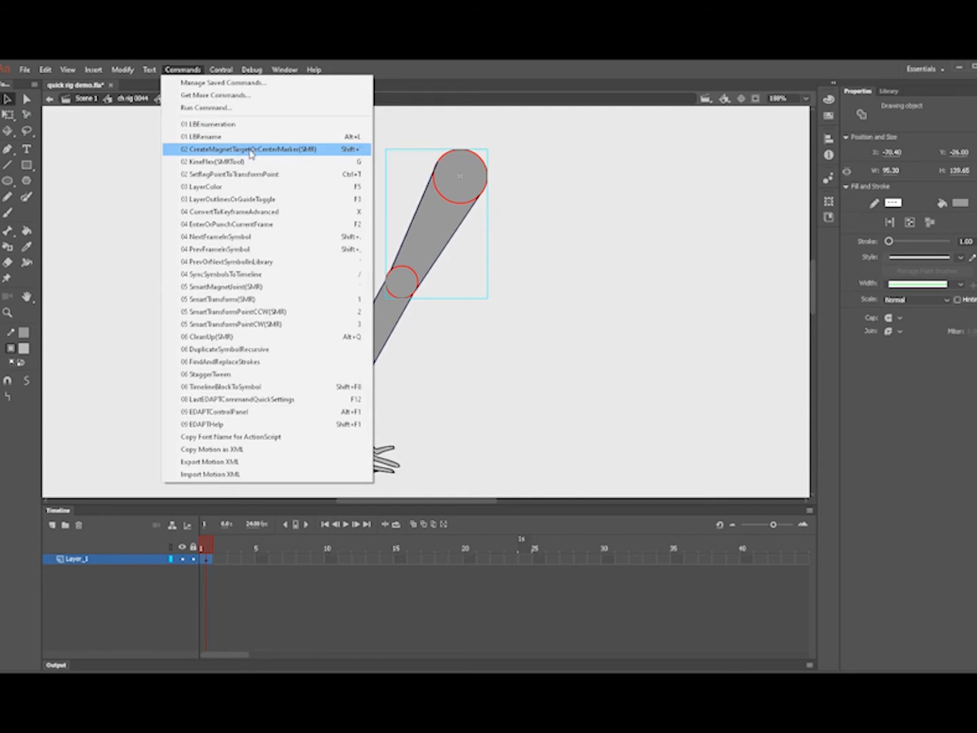
{"action": "left_click", "coordinate": [251, 149]}
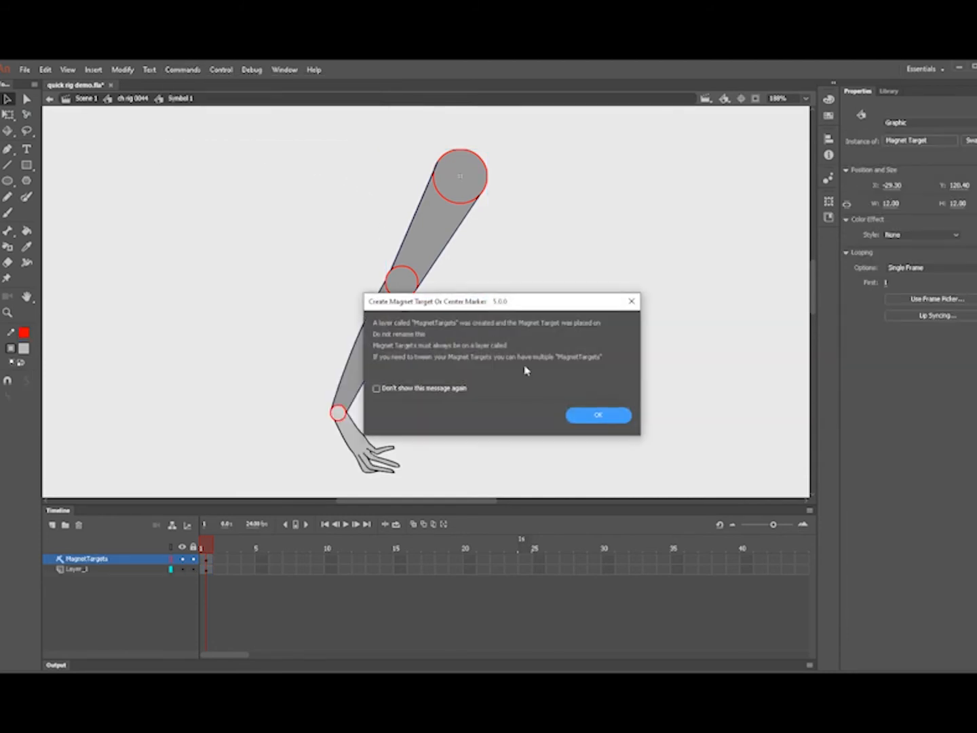
{"action": "left_click", "coordinate": [597, 414]}
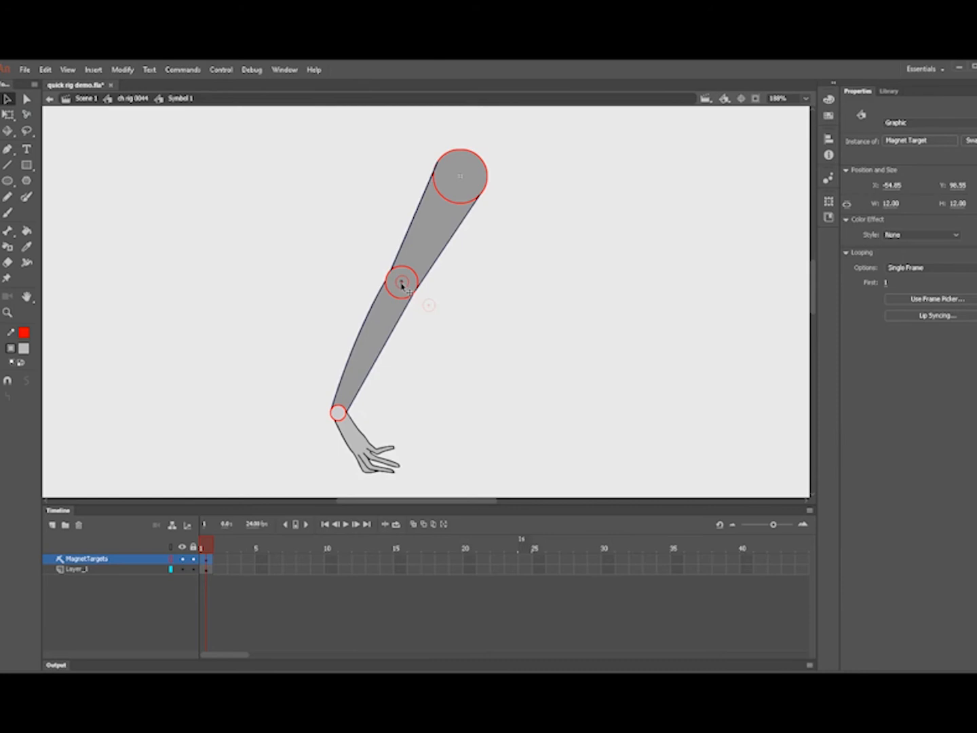
{"action": "left_click_drag", "start_coordinate": [402, 281], "coordinate": [404, 288]}
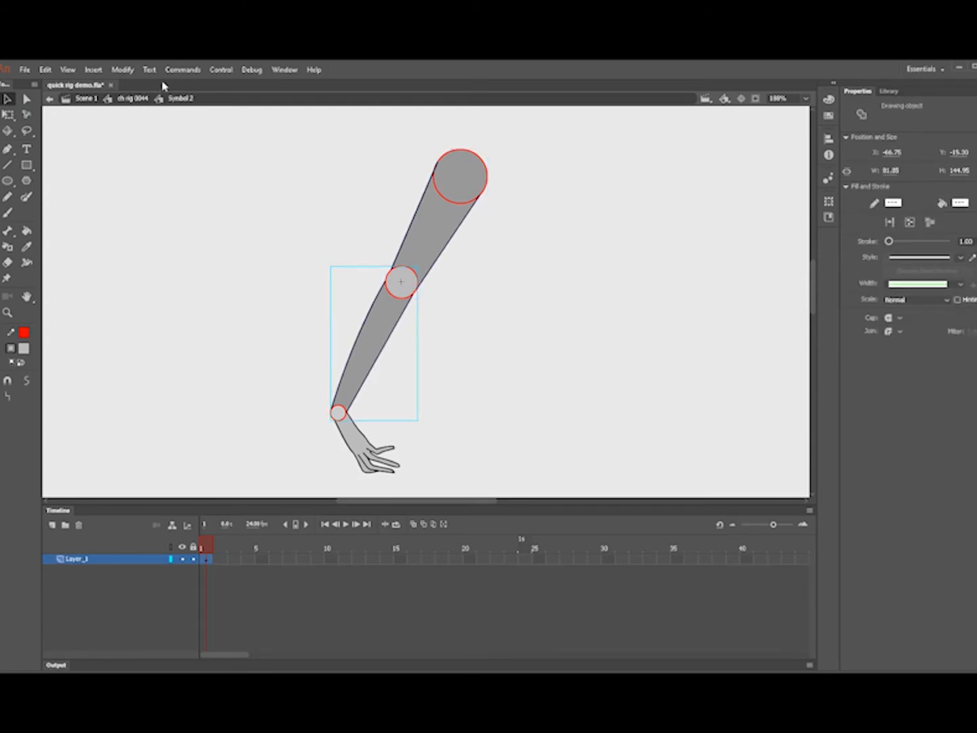
Step: Add a magnet target and center markers to the forearm and hand, positioning the target on the joint
{"action": "left_click", "coordinate": [183, 69]}
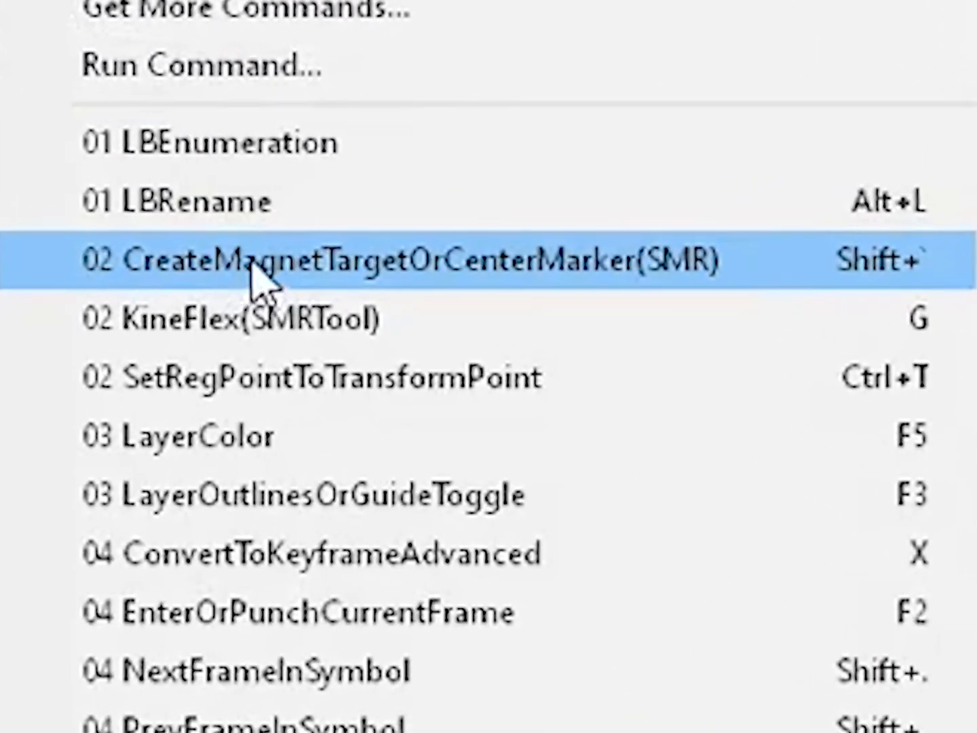
{"action": "left_click", "coordinate": [397, 261]}
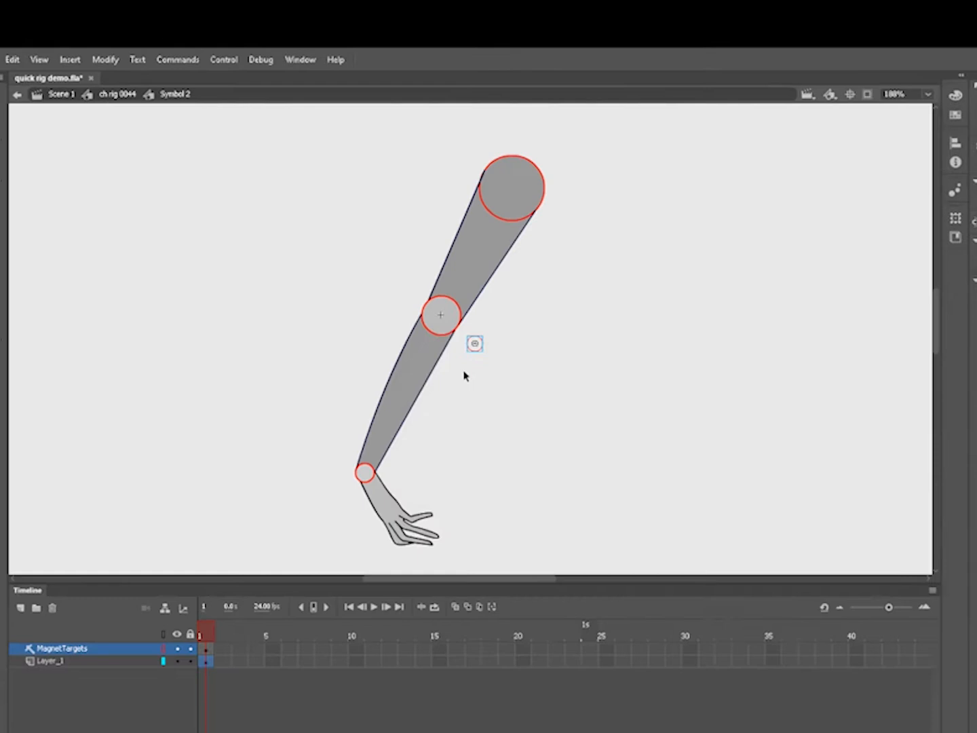
{"action": "left_click", "coordinate": [177, 59]}
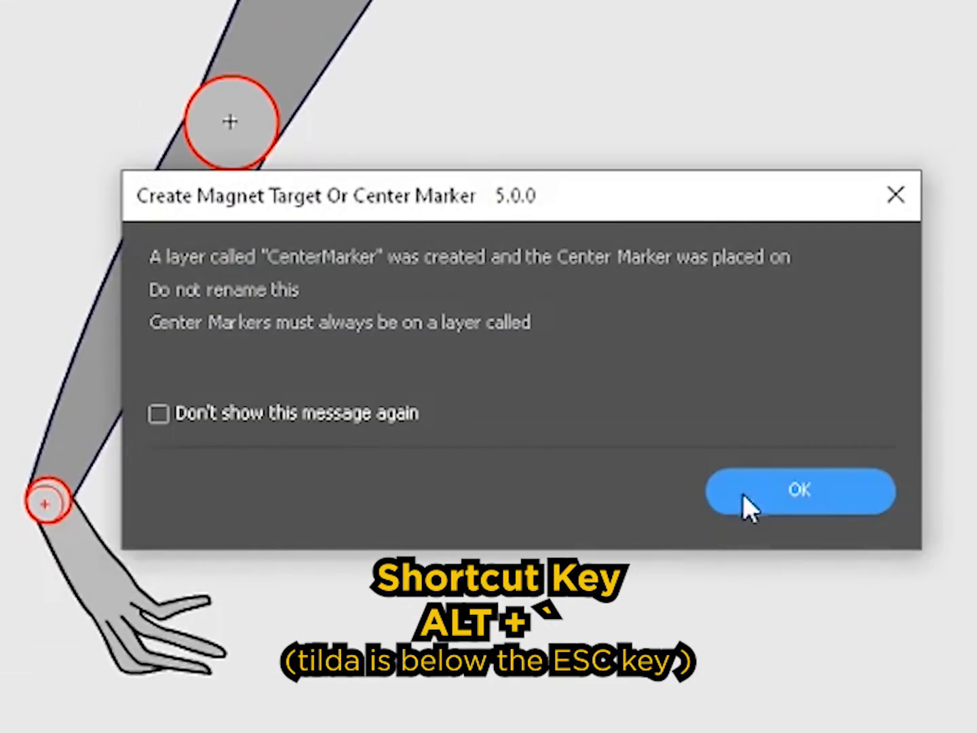
{"action": "left_click", "coordinate": [802, 490]}
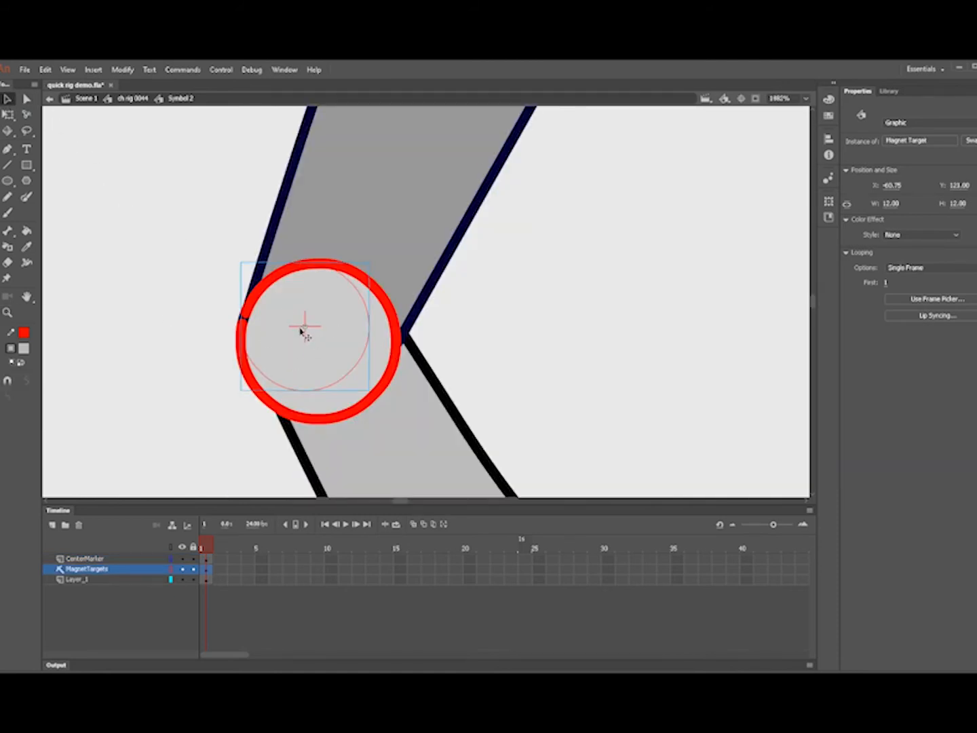
{"action": "left_click_drag", "start_coordinate": [306, 326], "coordinate": [315, 339]}
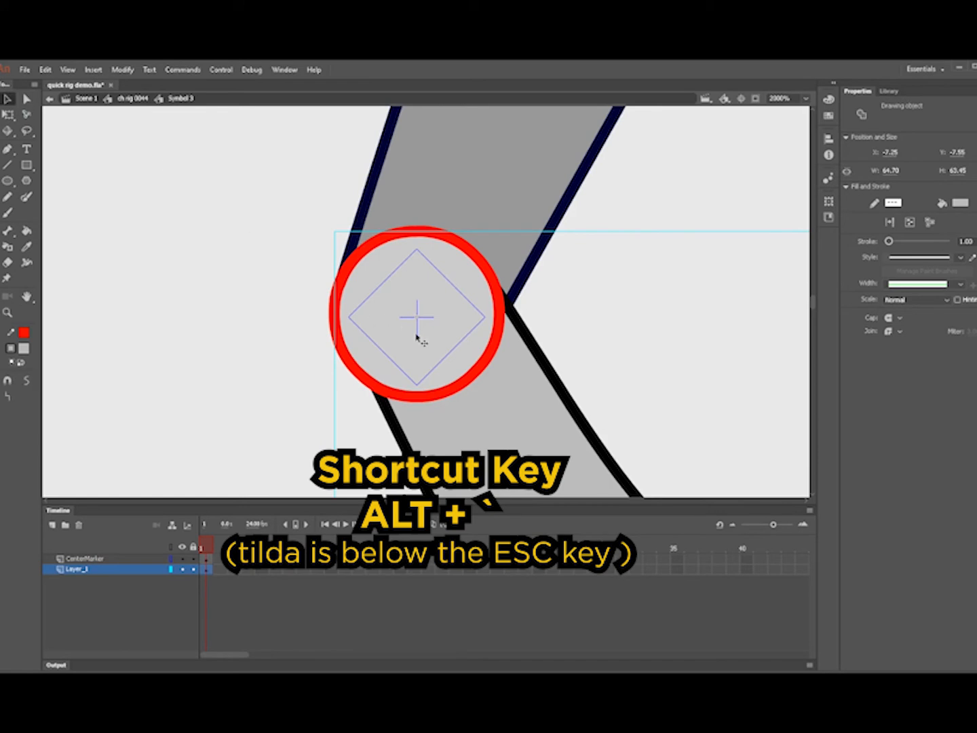
{"action": "mouse_move", "coordinate": [142, 224]}
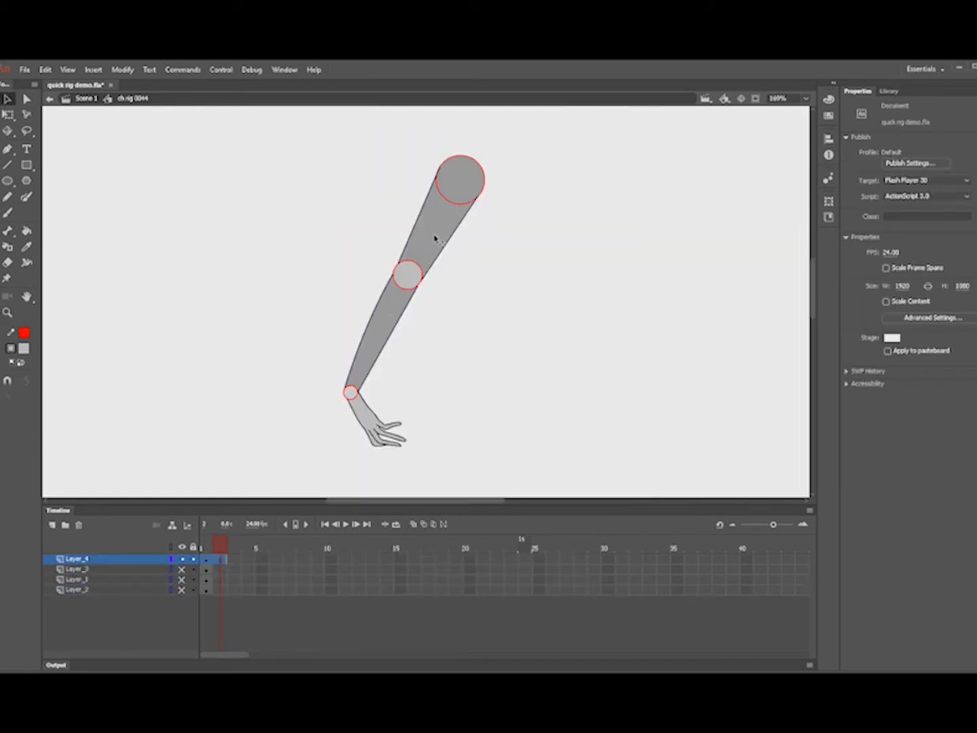
{"action": "left_click", "coordinate": [377, 421]}
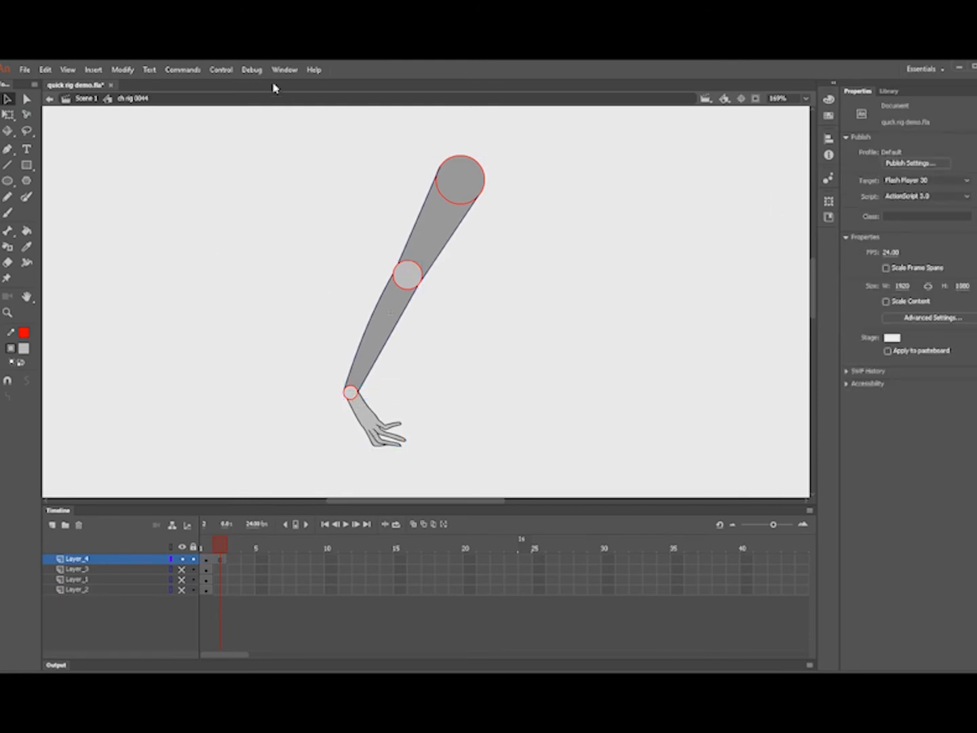
Step: Show the Smart Magnet Rig panel from the Window menu's extensions
{"action": "left_click", "coordinate": [284, 69]}
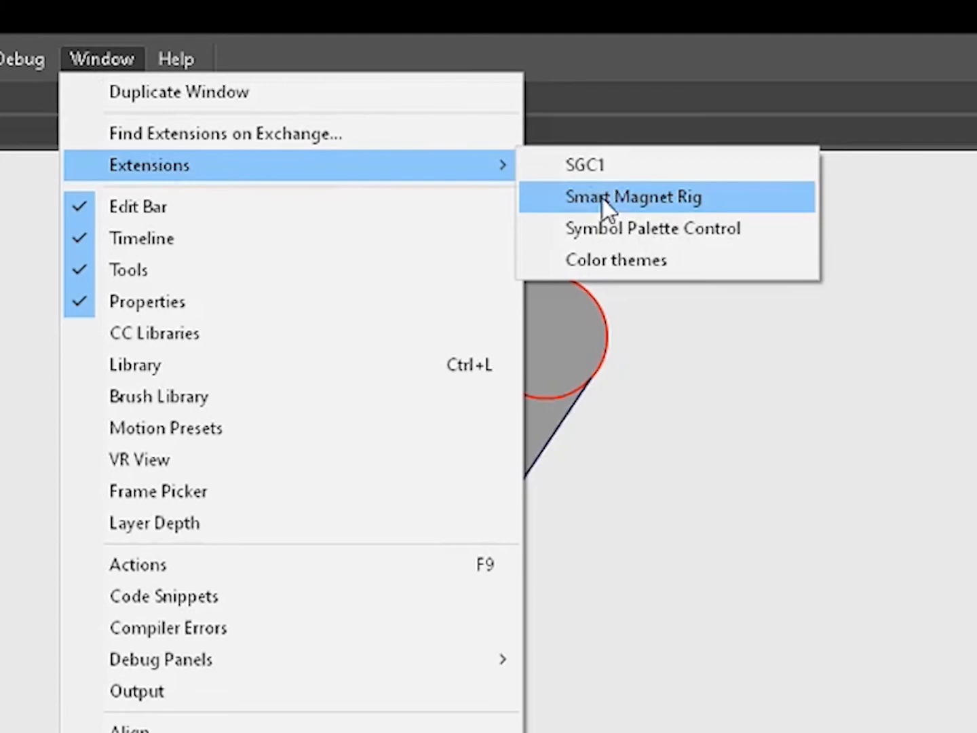
{"action": "left_click", "coordinate": [633, 196]}
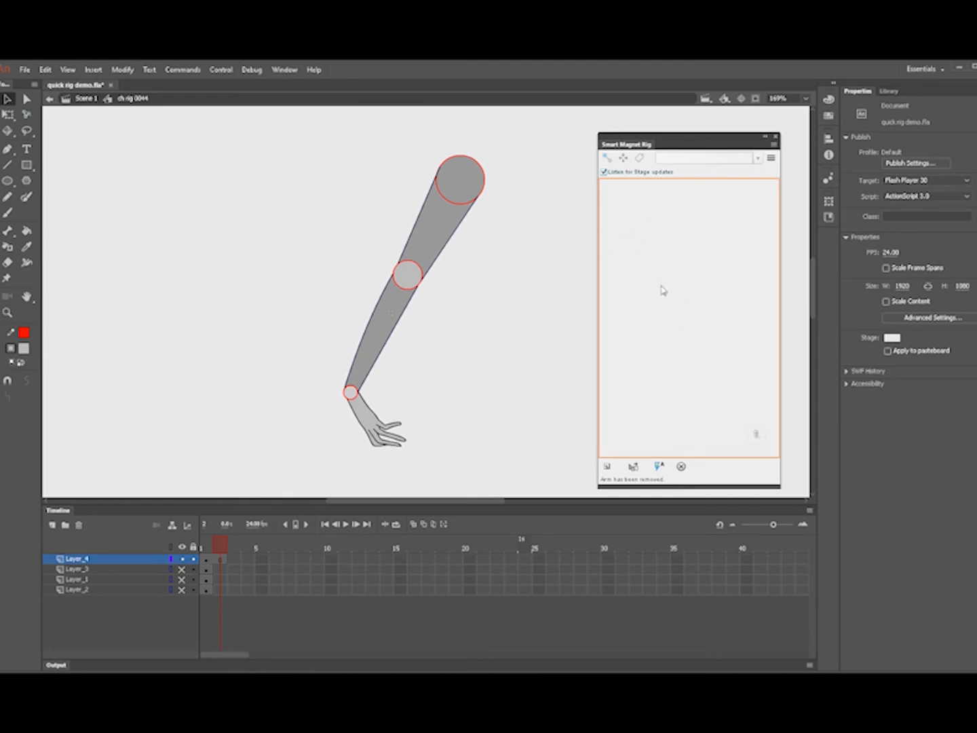
{"action": "mouse_move", "coordinate": [478, 199]}
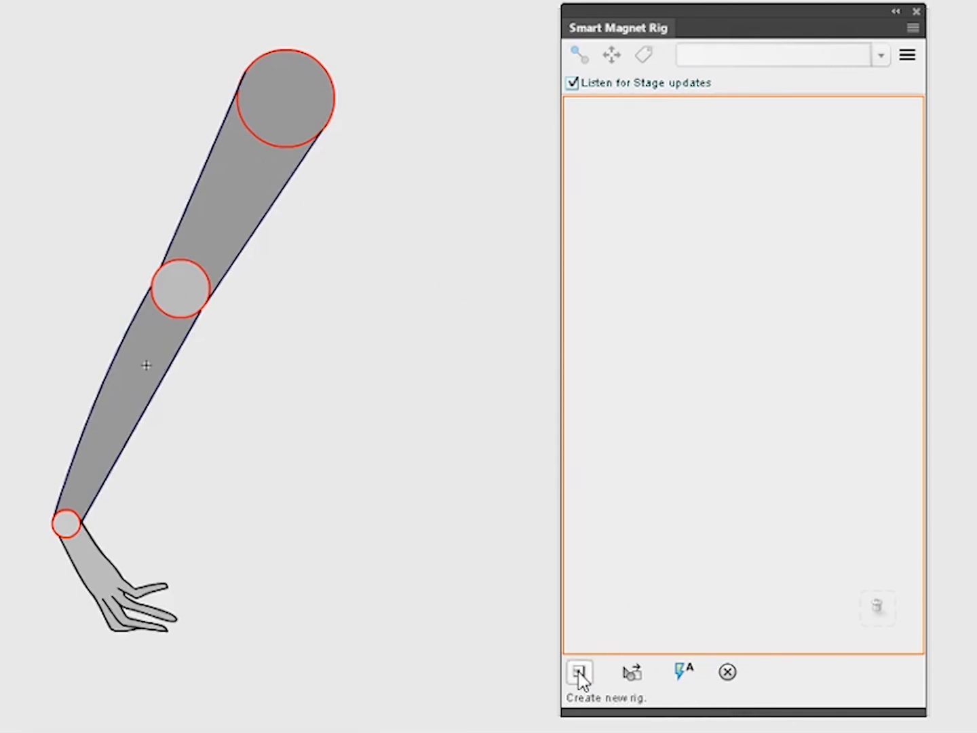
Step: Create a new magnet rig named 'girl arm'
{"action": "left_click", "coordinate": [579, 672]}
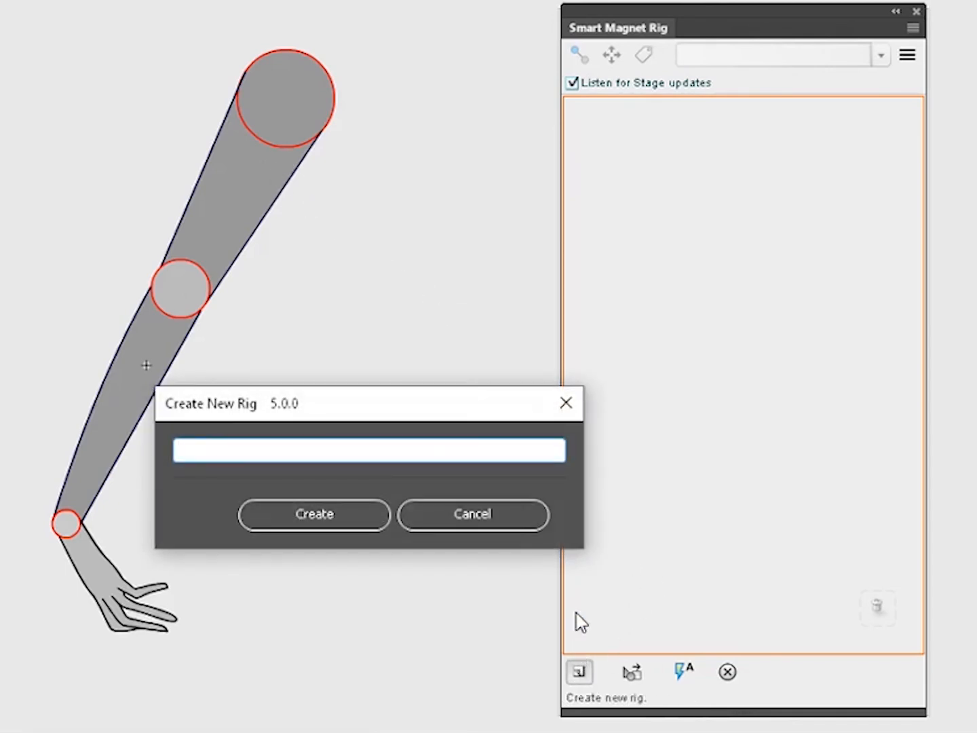
{"action": "type", "text": "girl a"}
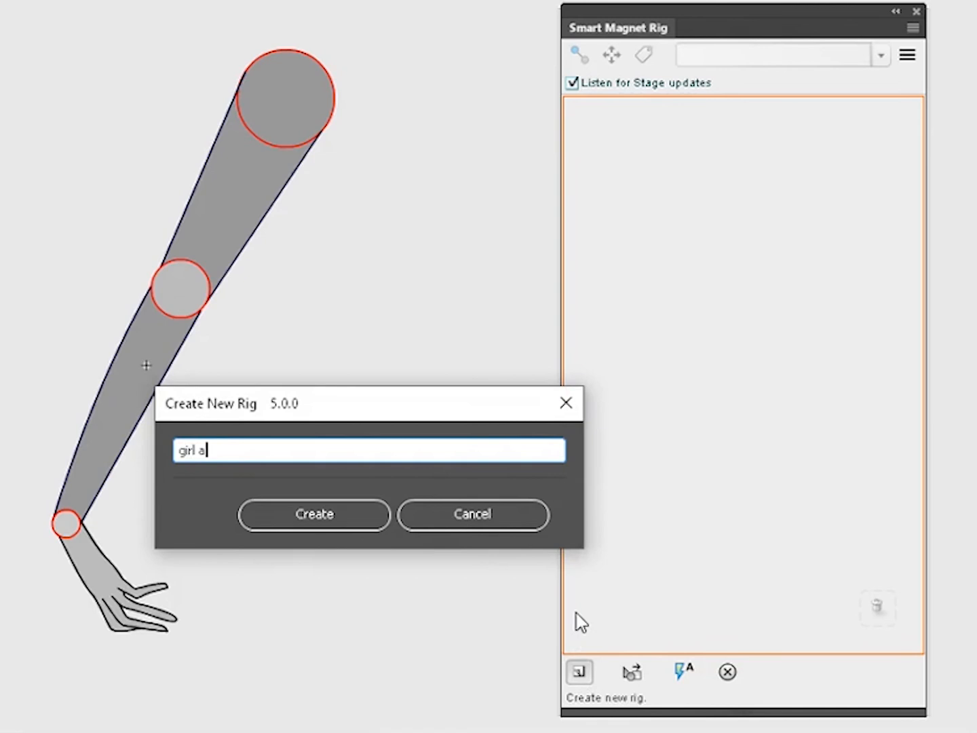
{"action": "left_click", "coordinate": [314, 514]}
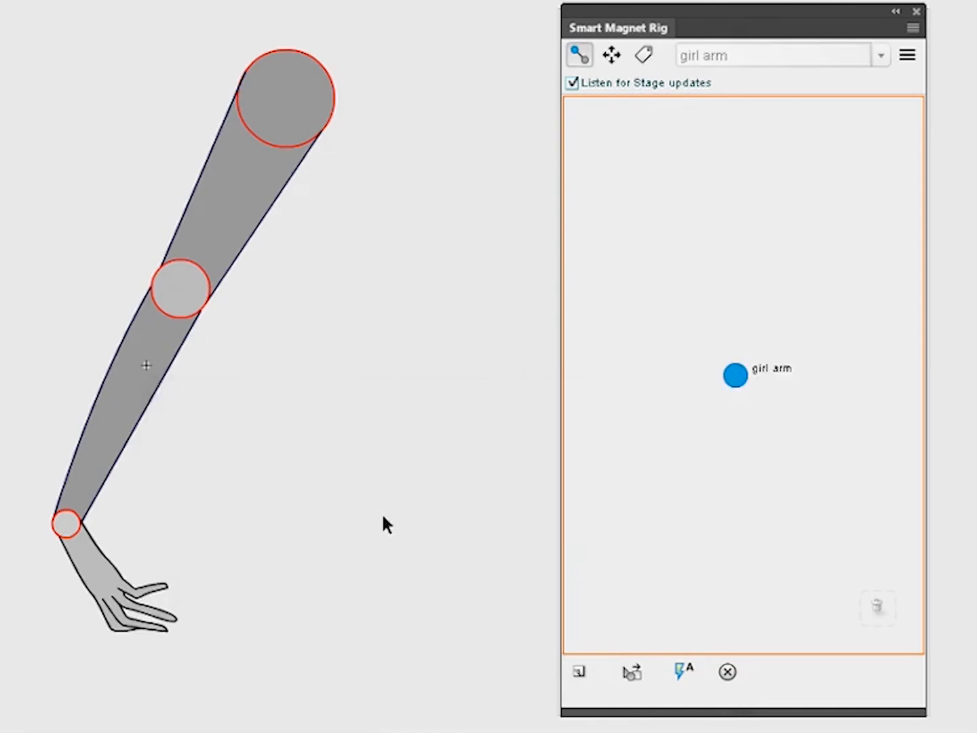
{"action": "mouse_move", "coordinate": [713, 200]}
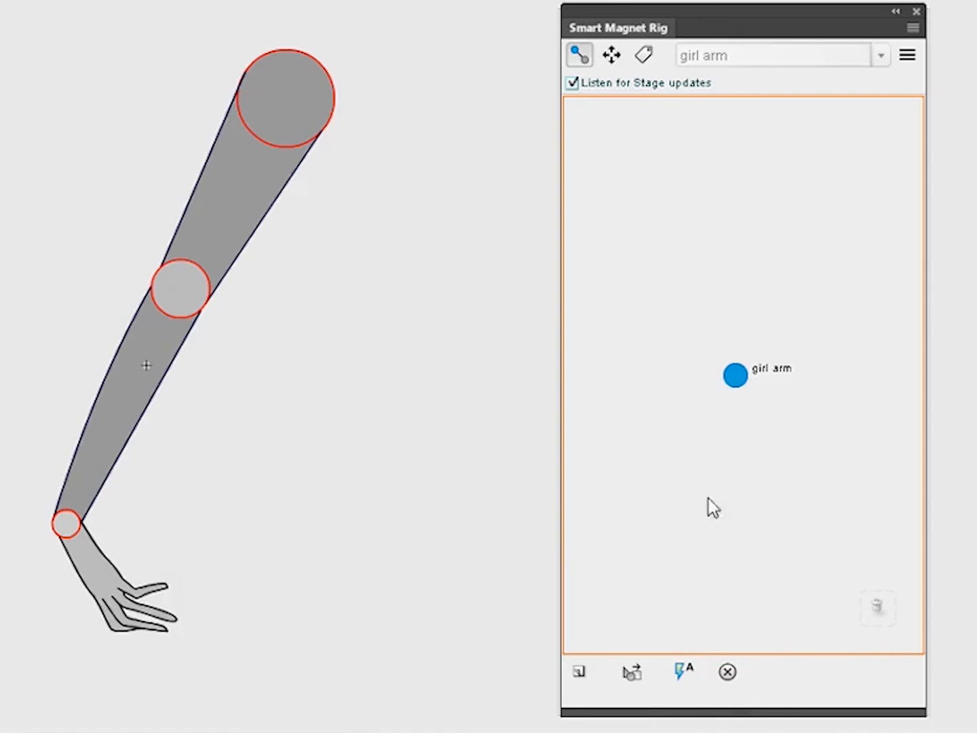
{"action": "mouse_move", "coordinate": [668, 132]}
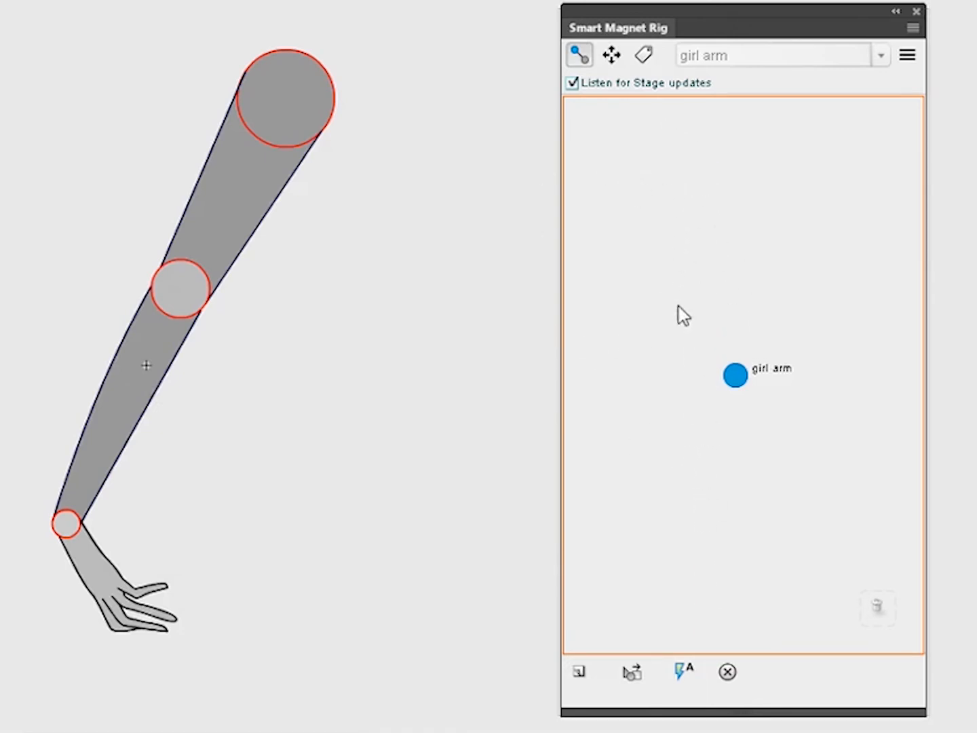
{"action": "mouse_move", "coordinate": [712, 349]}
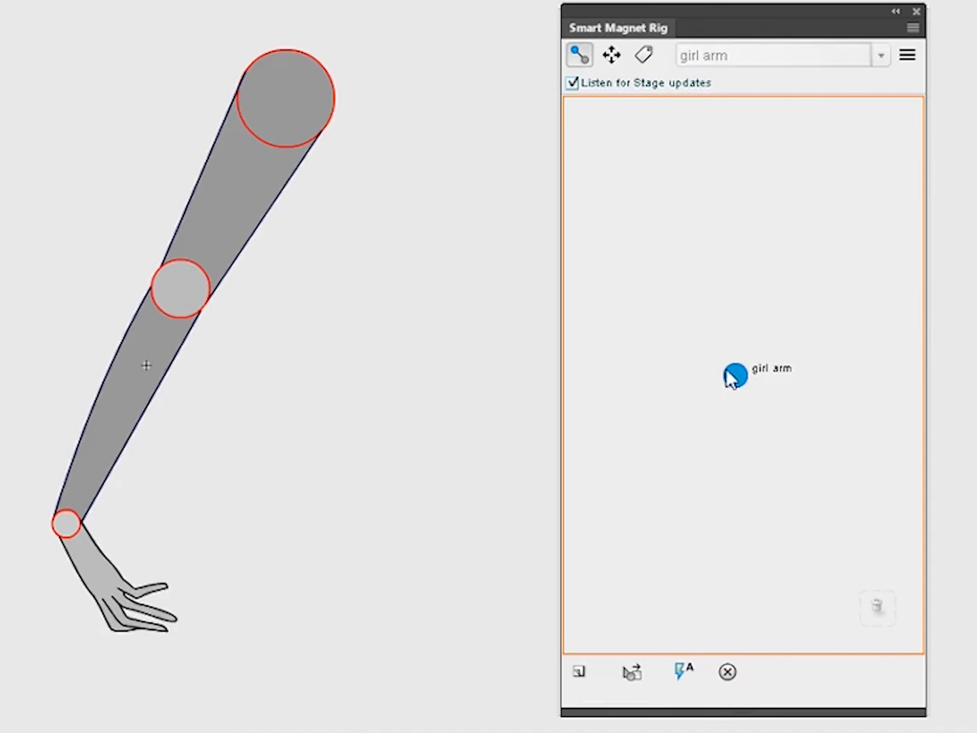
{"action": "mouse_move", "coordinate": [733, 400]}
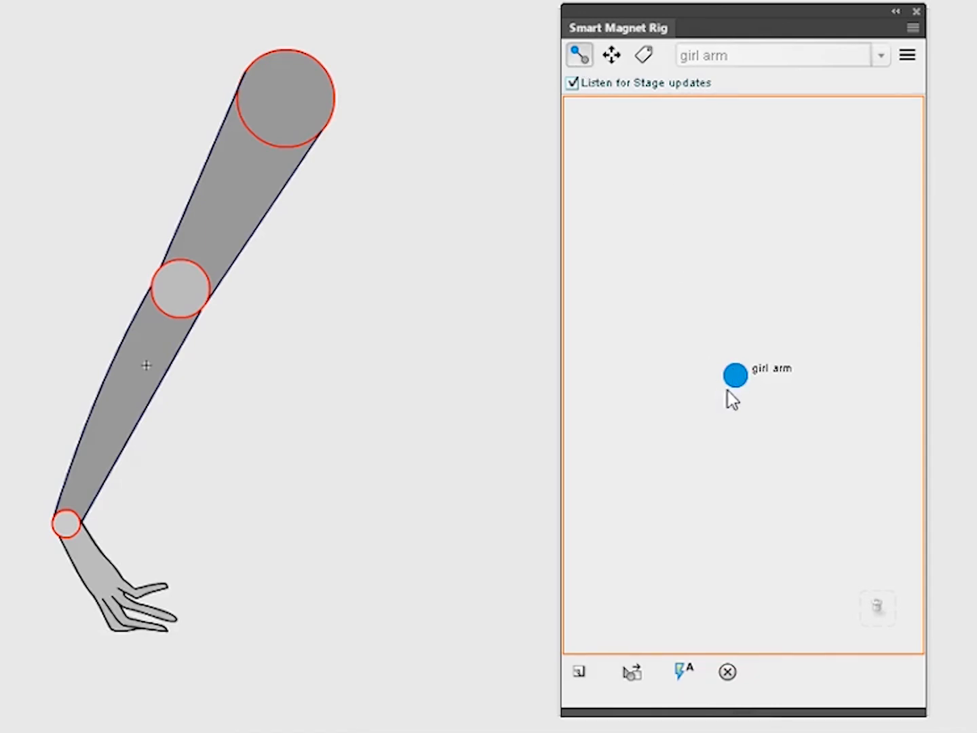
Step: Drag out two chained child nodes below the girl arm node and select Move Nodes
{"action": "left_click_drag", "start_coordinate": [735, 375], "coordinate": [708, 444]}
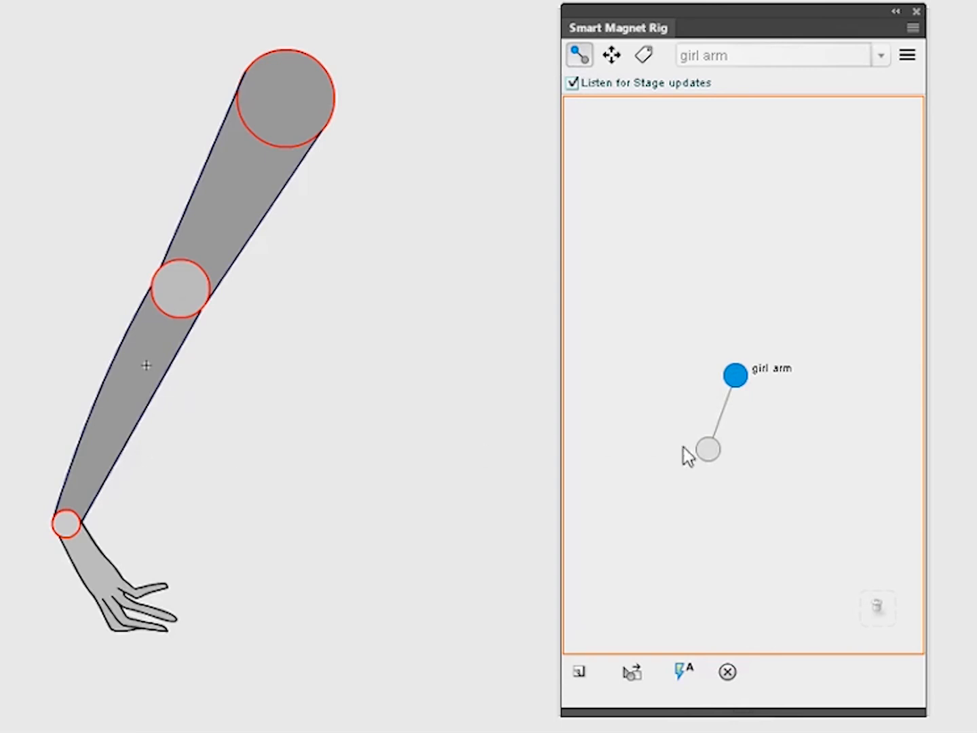
{"action": "left_click_drag", "start_coordinate": [706, 450], "coordinate": [675, 489]}
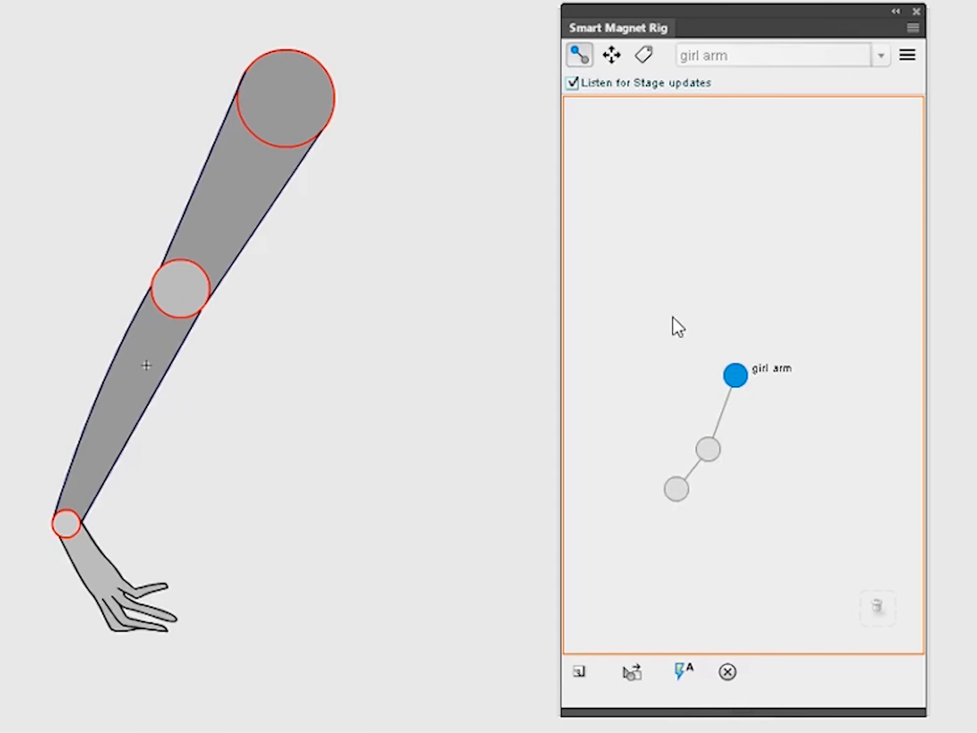
{"action": "mouse_move", "coordinate": [510, 225]}
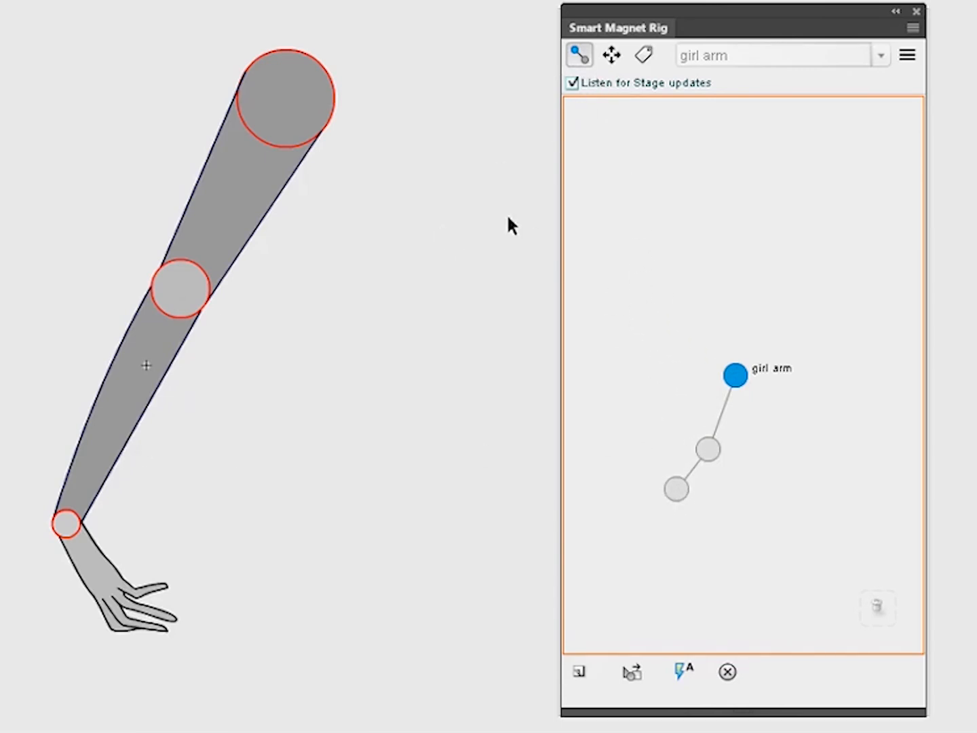
{"action": "left_click", "coordinate": [610, 55]}
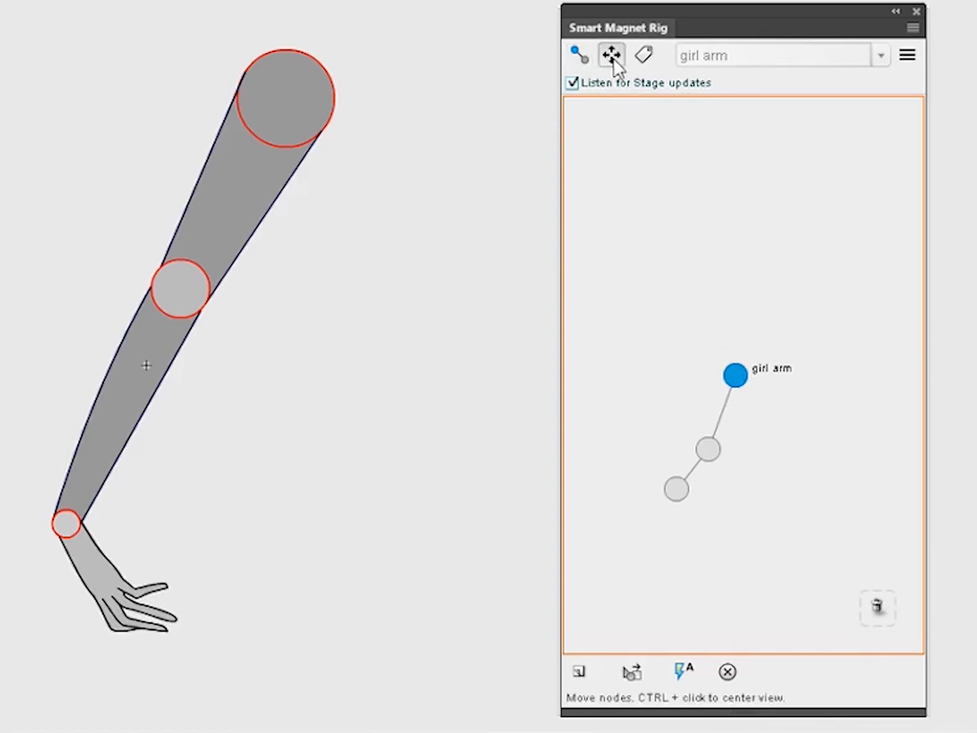
Step: Tag the upper arm, forearm and hand symbols onto their matching Smart Magnet Rig nodes
{"action": "left_click_drag", "start_coordinate": [734, 375], "coordinate": [752, 298]}
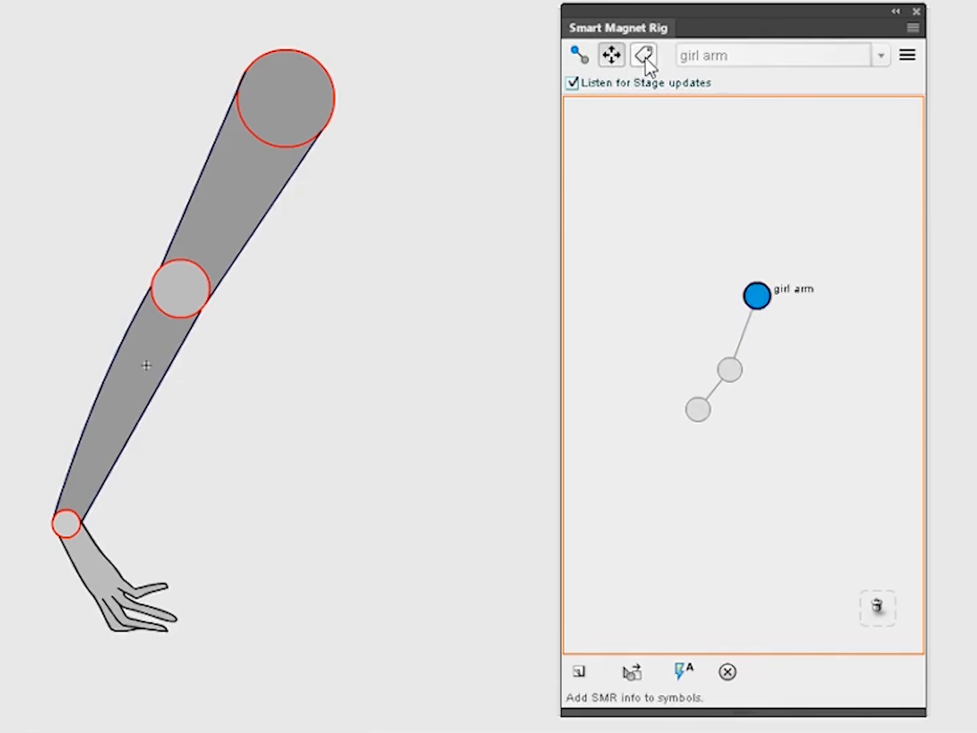
{"action": "left_click", "coordinate": [643, 55]}
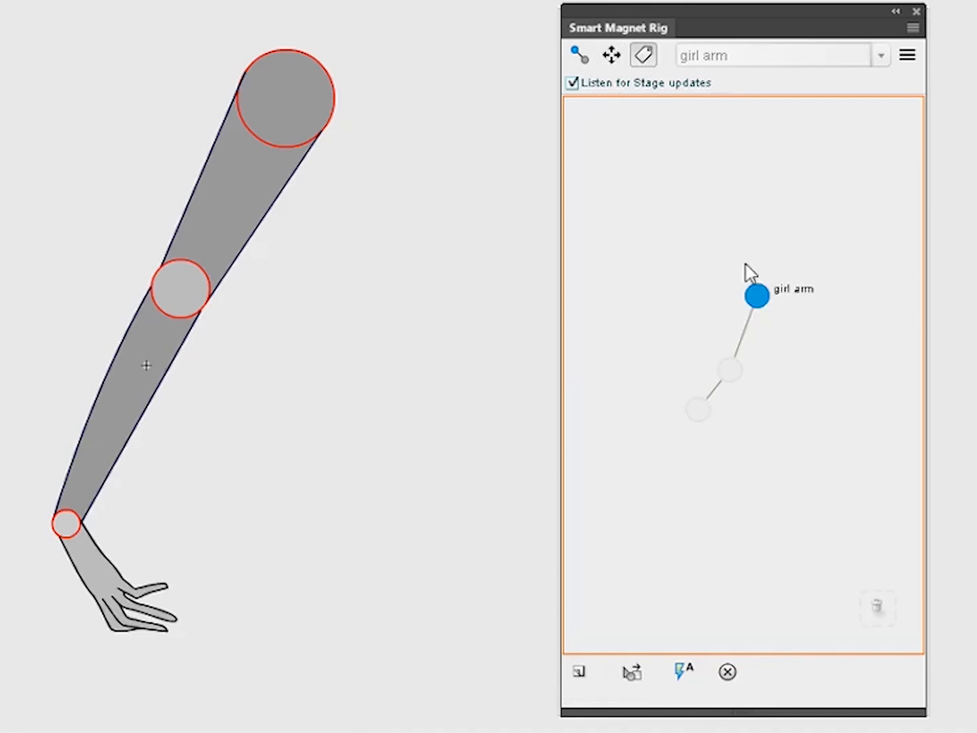
{"action": "left_click", "coordinate": [285, 100]}
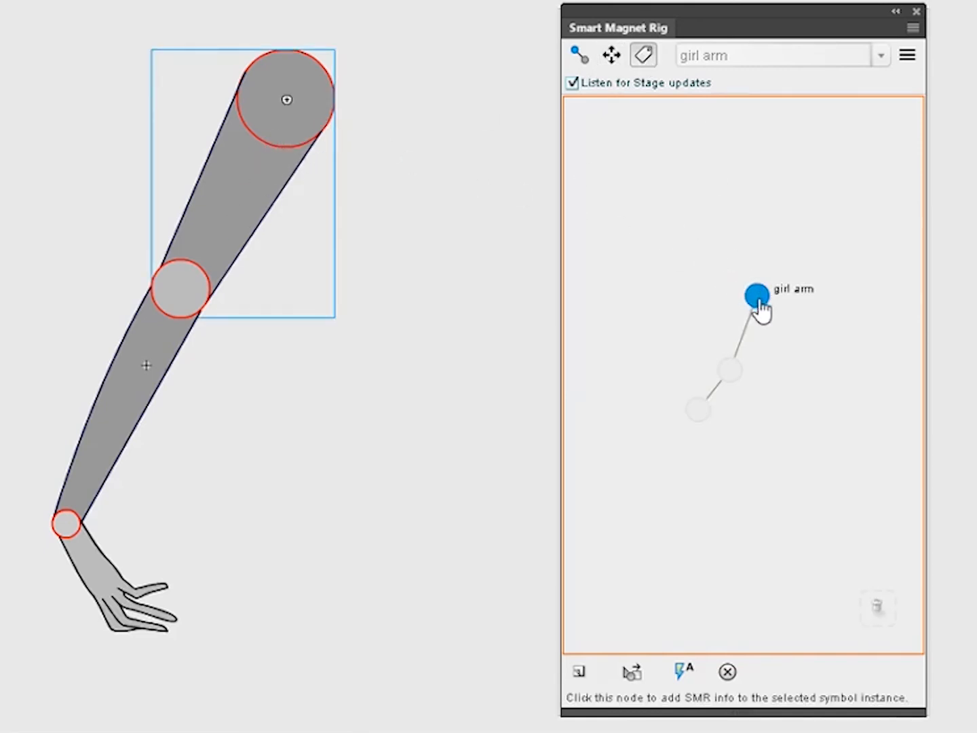
{"action": "left_click", "coordinate": [755, 295]}
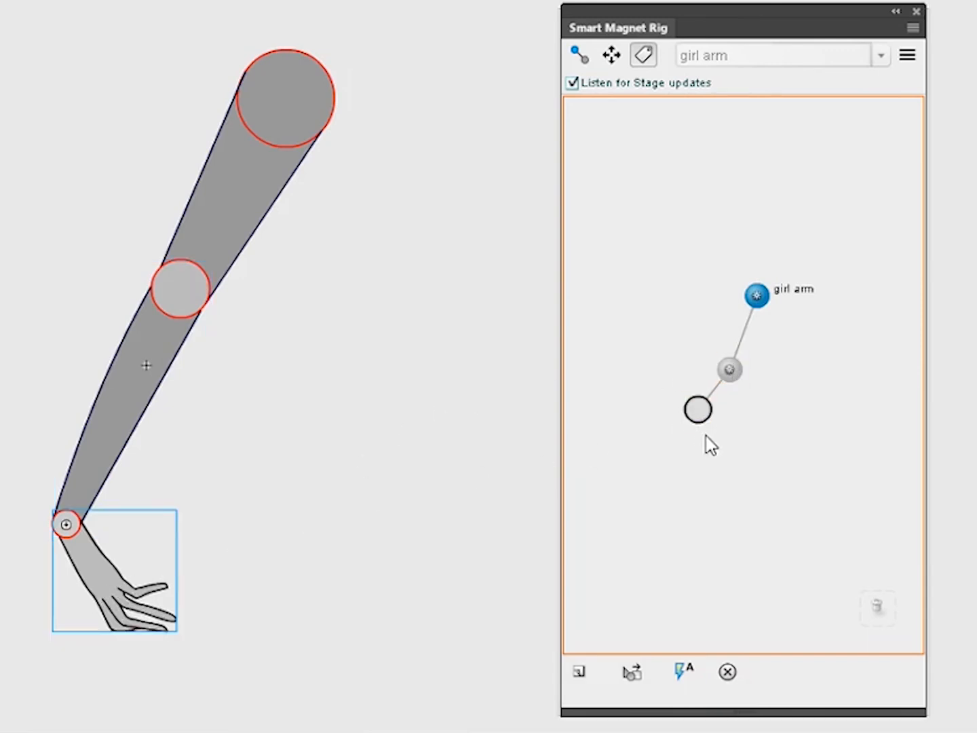
{"action": "left_click", "coordinate": [696, 409]}
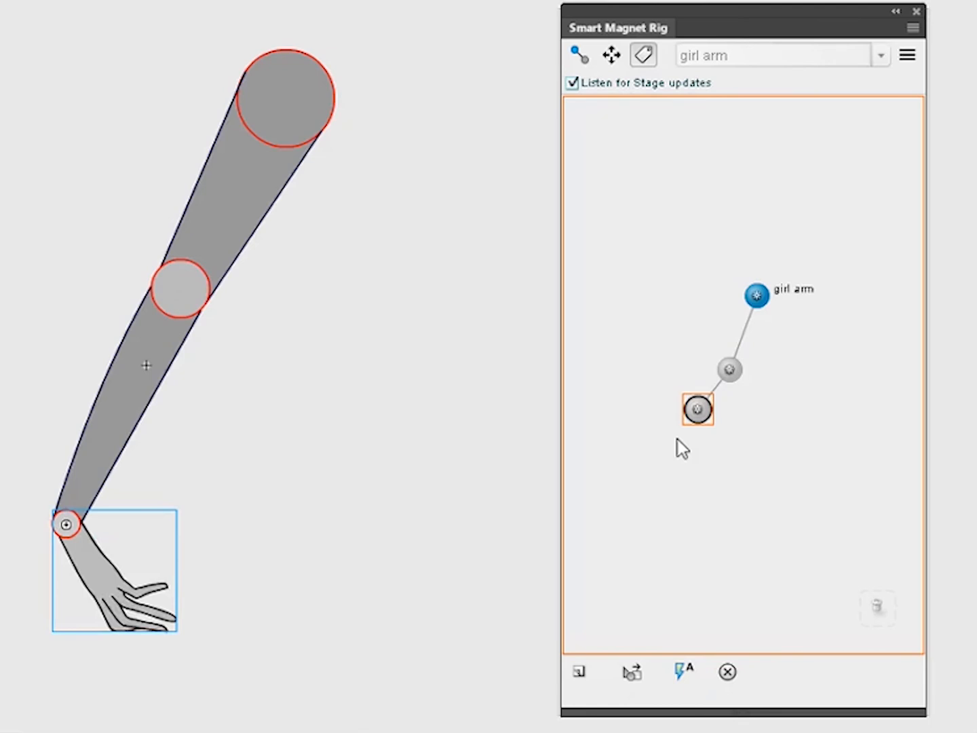
{"action": "mouse_move", "coordinate": [271, 112]}
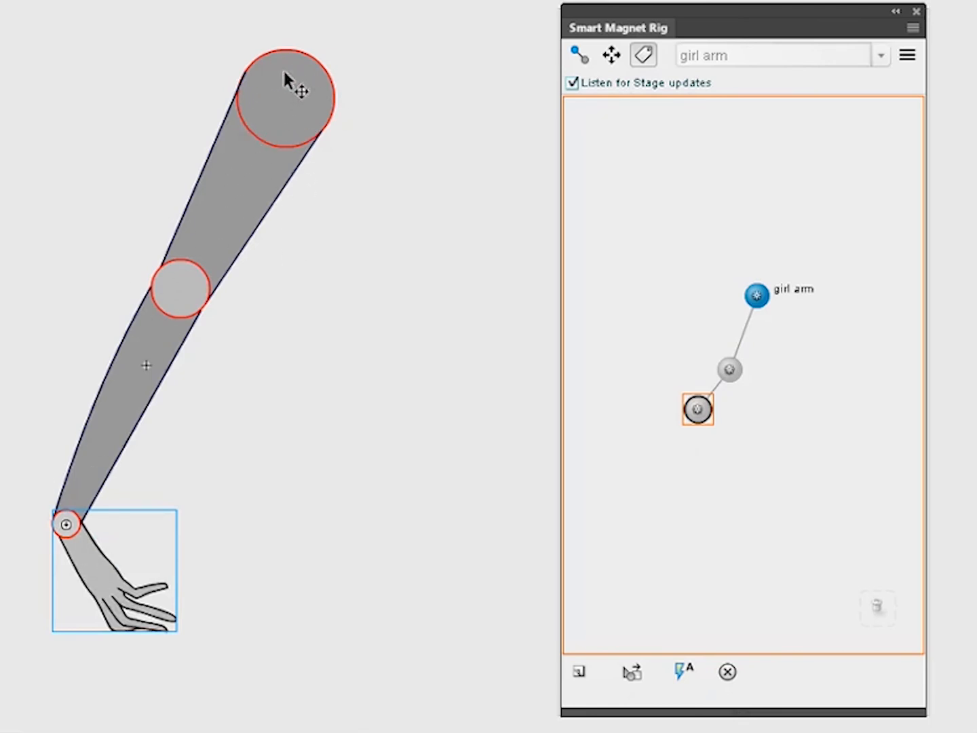
{"action": "left_click", "coordinate": [754, 294]}
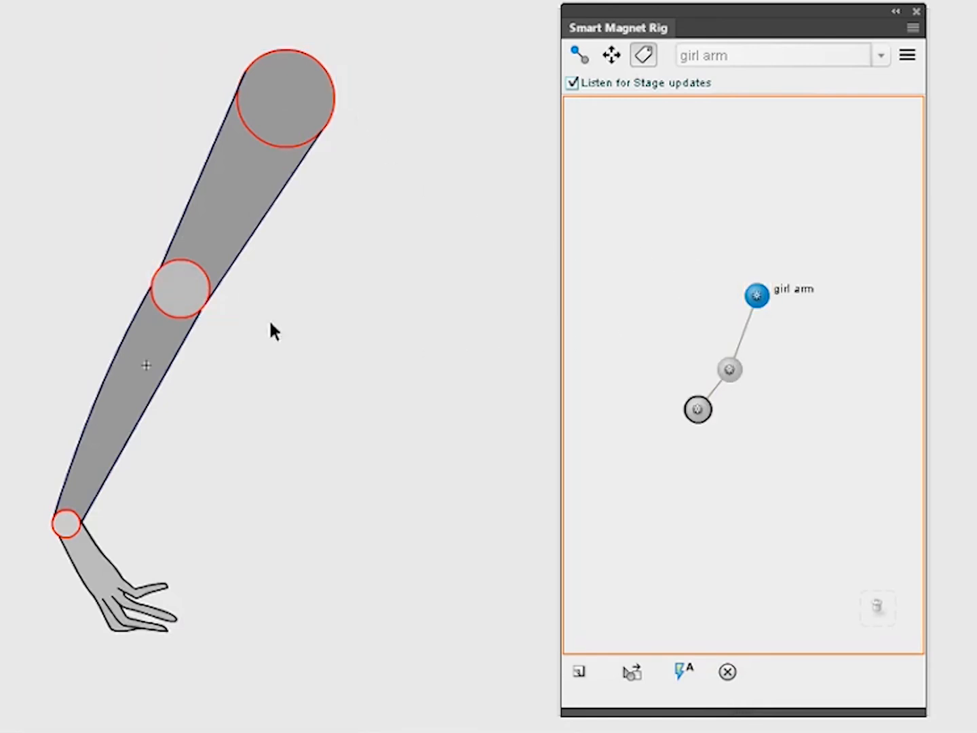
{"action": "mouse_move", "coordinate": [745, 343]}
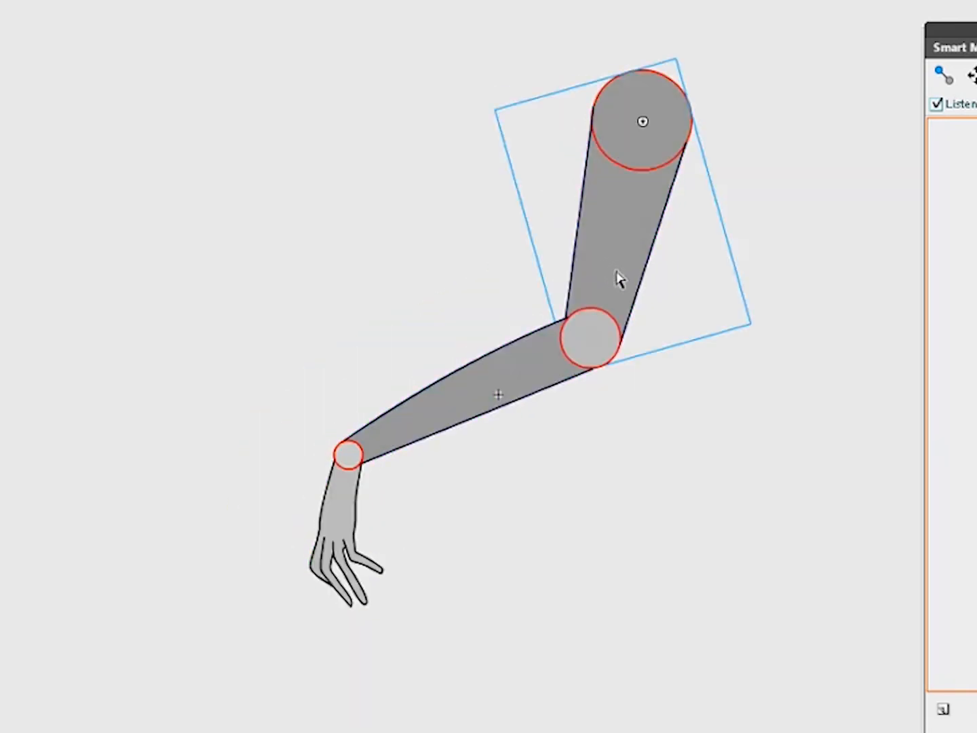
{"action": "mouse_move", "coordinate": [622, 270]}
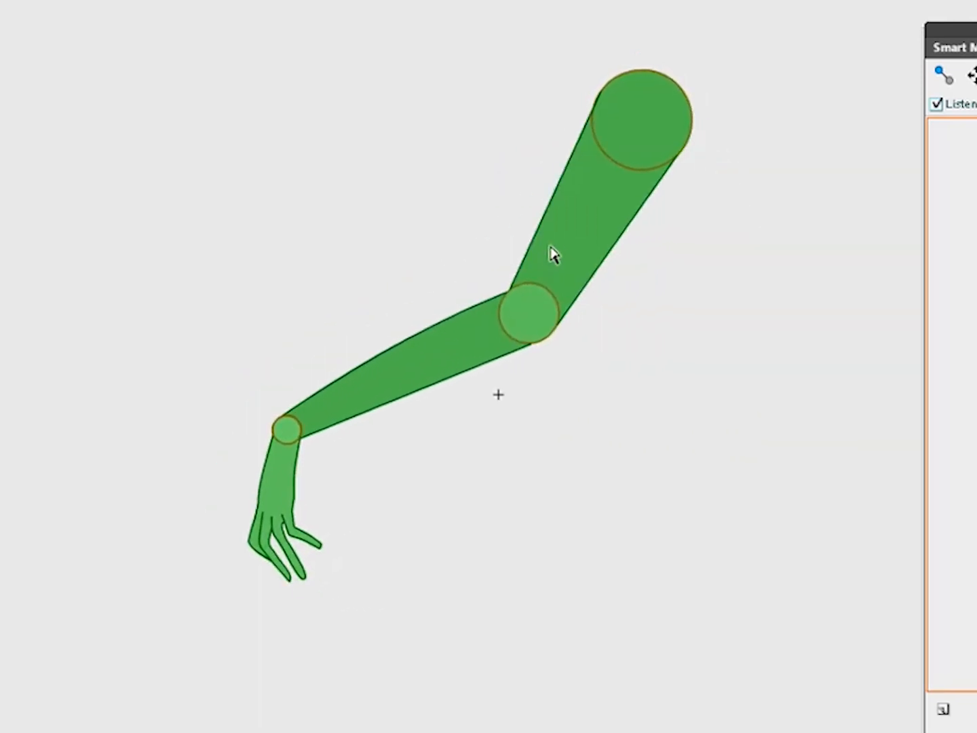
Step: Rotate the upper arm upward into a bent pose, carrying the forearm and hand along
{"action": "left_click_drag", "start_coordinate": [556, 255], "coordinate": [533, 193]}
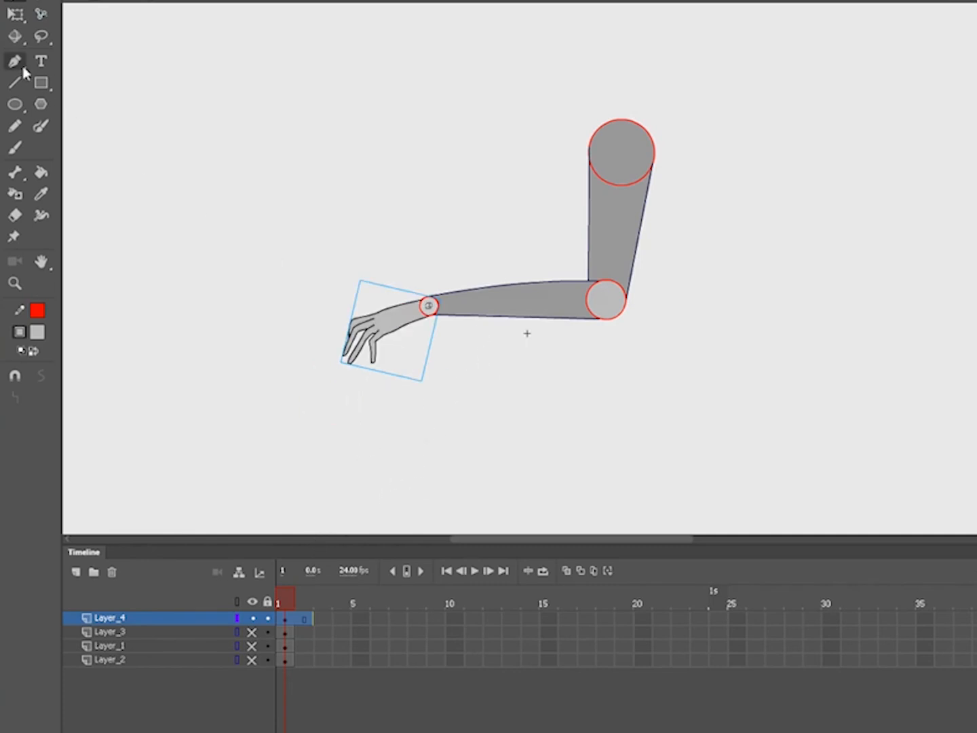
Step: In the main scene, distribute the three selected arm pieces to layers Symbol_1 through Symbol_3
{"action": "left_click", "coordinate": [41, 14]}
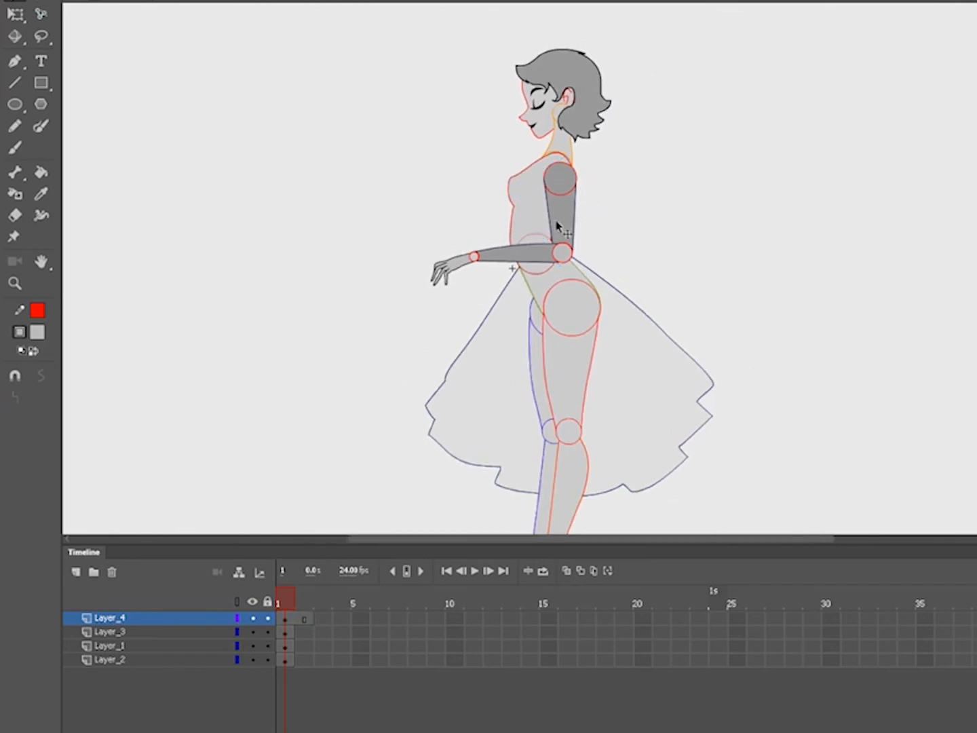
{"action": "left_click", "coordinate": [536, 254]}
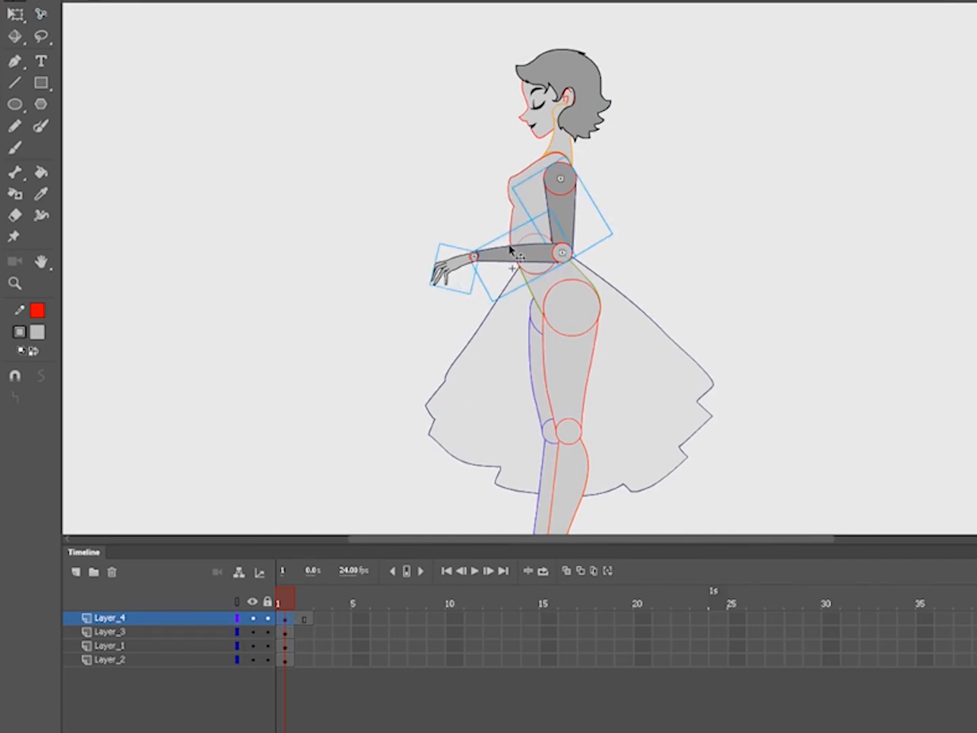
{"action": "right_click", "coordinate": [510, 252]}
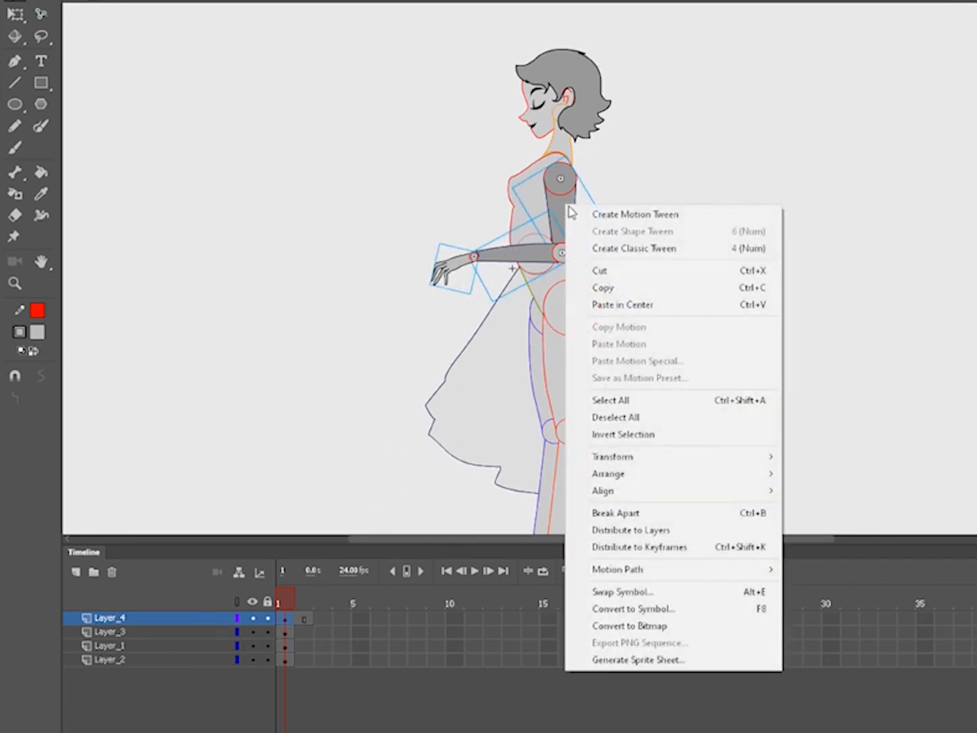
{"action": "left_click", "coordinate": [630, 530]}
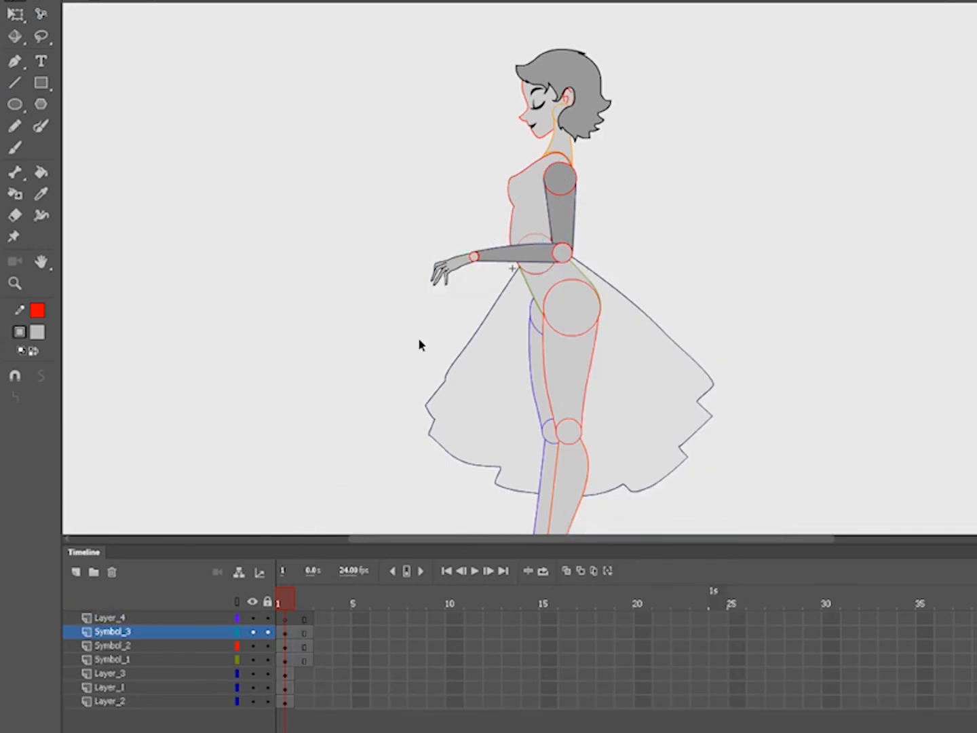
{"action": "mouse_move", "coordinate": [114, 152]}
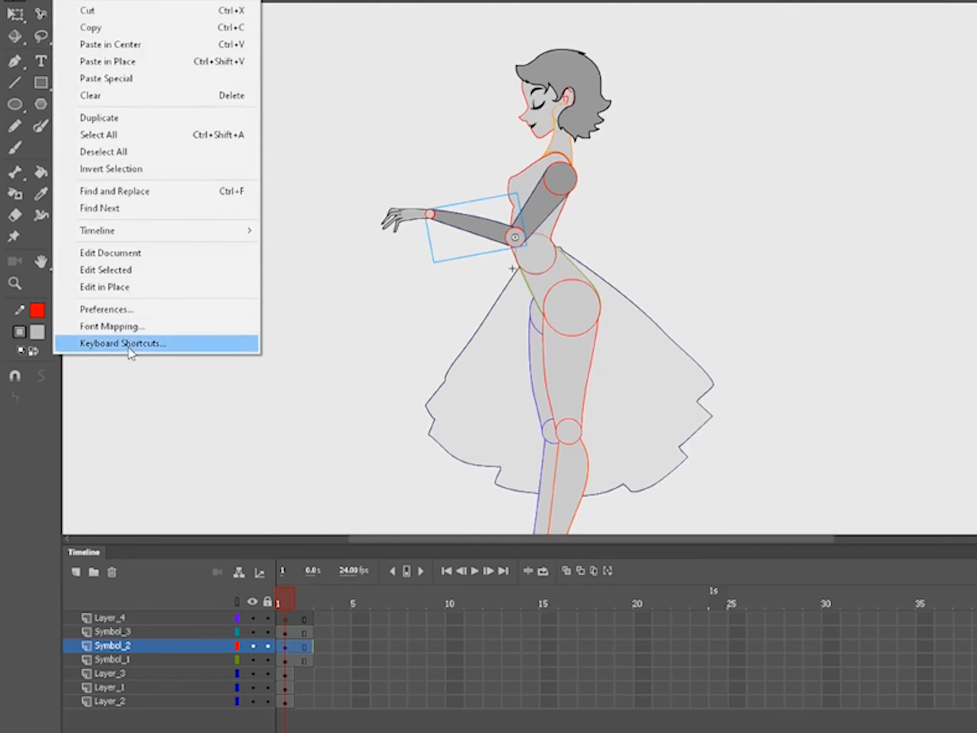
Step: Bring up the frame options at frame 10 to add keyframes across the layers
{"action": "left_click", "coordinate": [122, 343]}
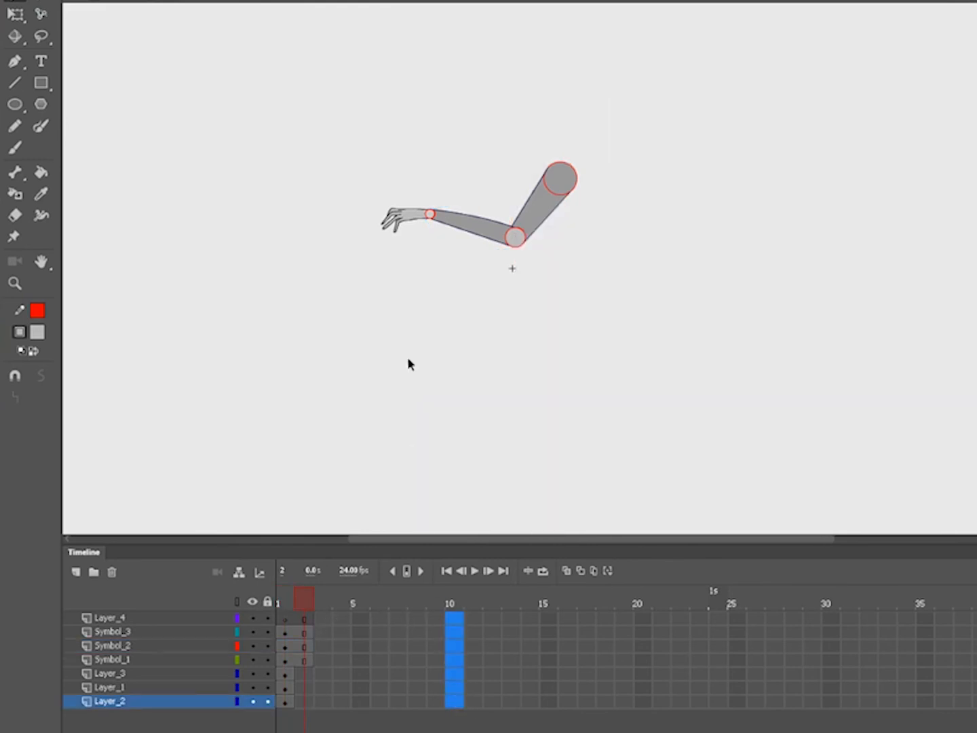
{"action": "right_click", "coordinate": [453, 624]}
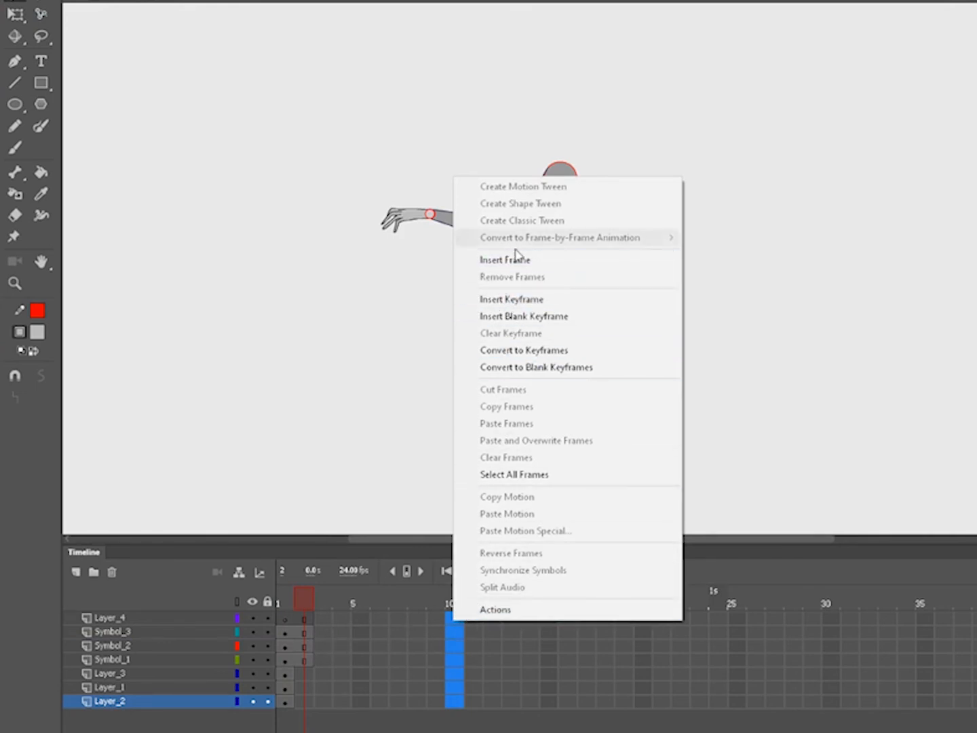
{"action": "mouse_move", "coordinate": [516, 288]}
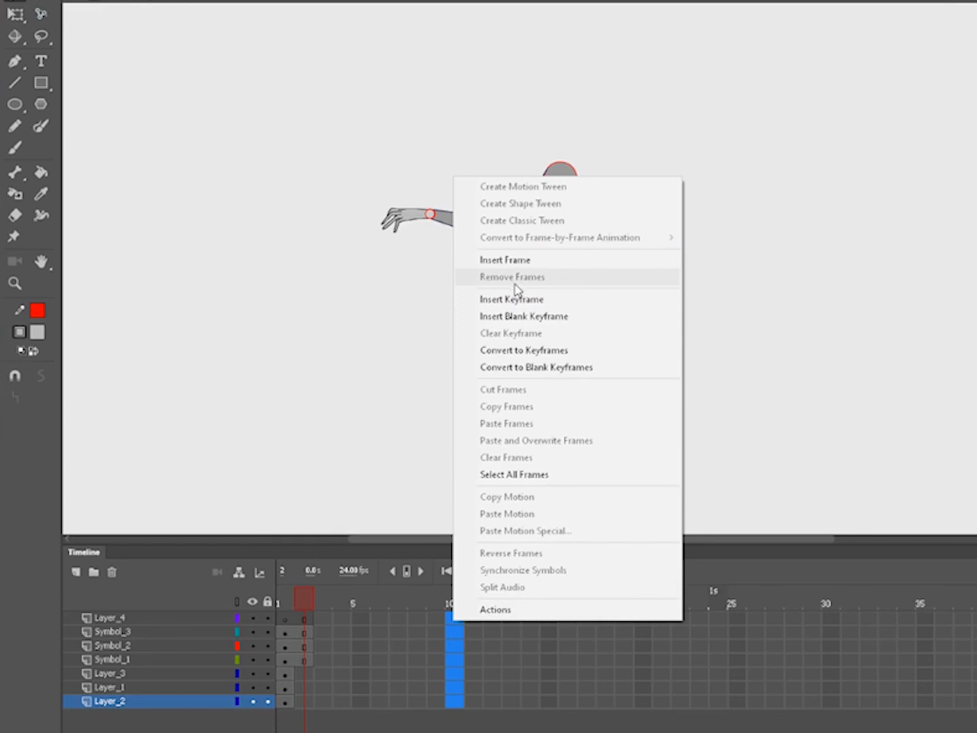
{"action": "mouse_move", "coordinate": [510, 299]}
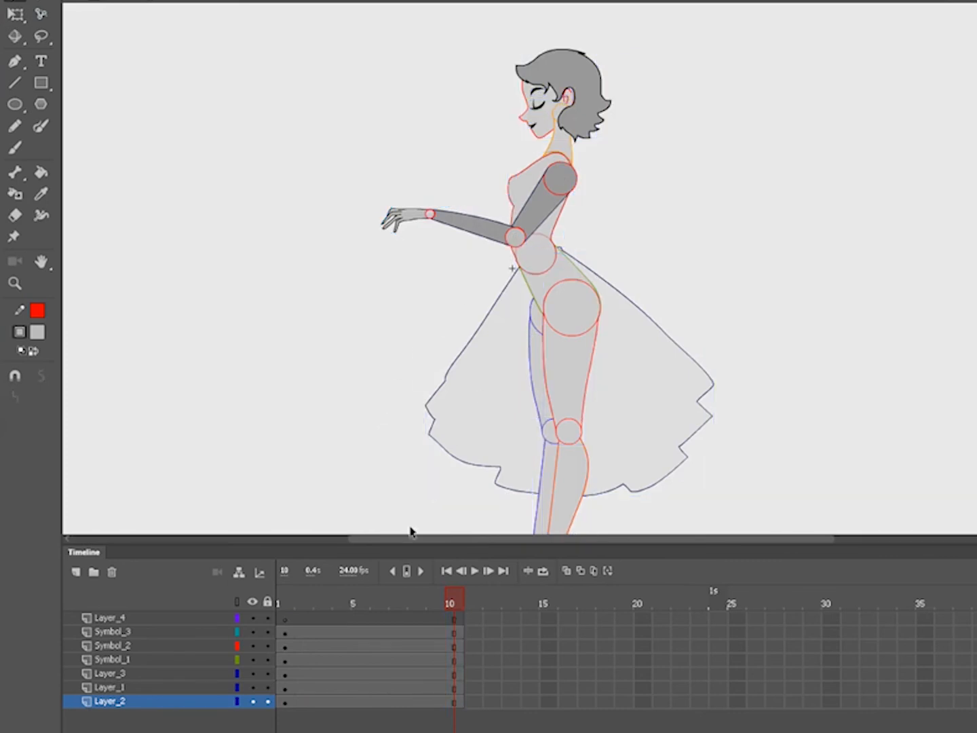
{"action": "mouse_move", "coordinate": [368, 645]}
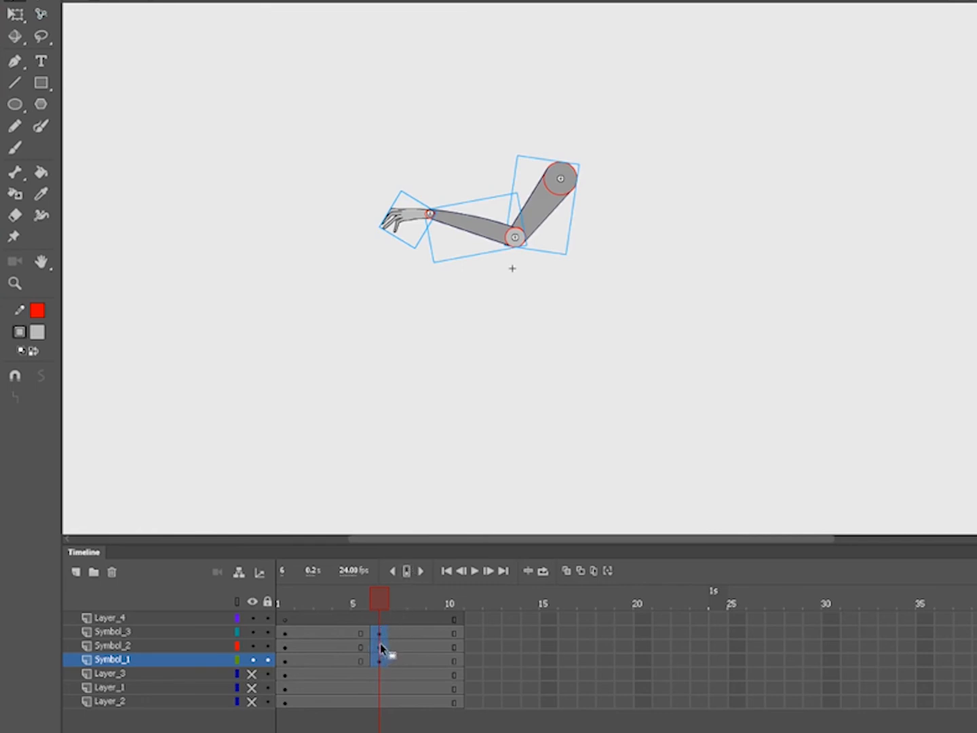
Step: Create a classic tween across the selected frame span on the three arm layers
{"action": "right_click", "coordinate": [383, 648]}
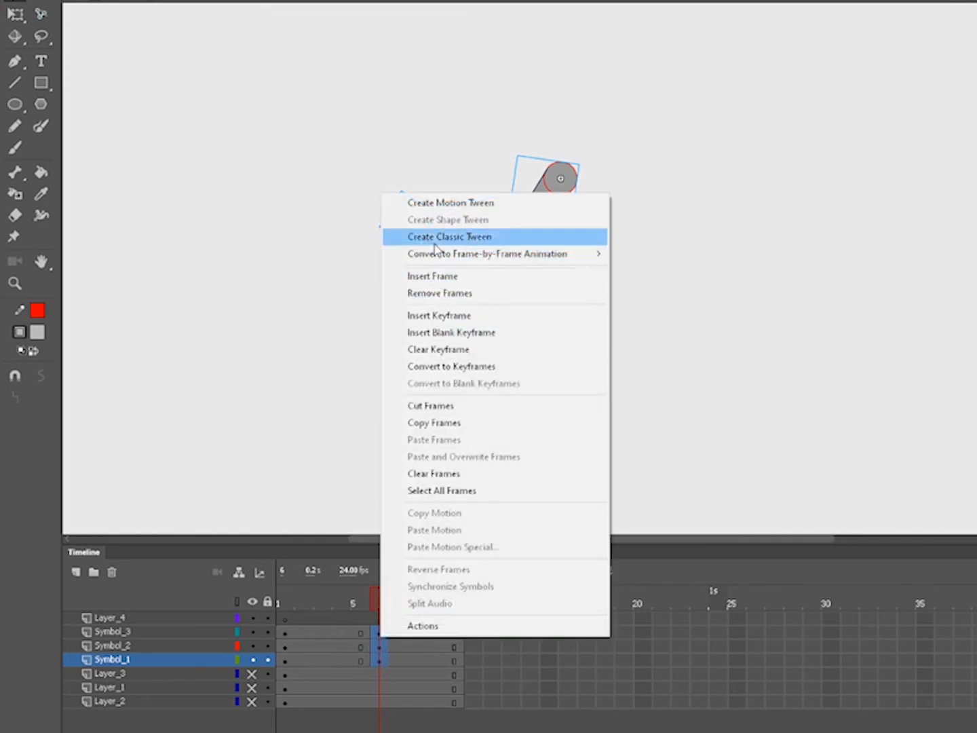
{"action": "left_click", "coordinate": [449, 236]}
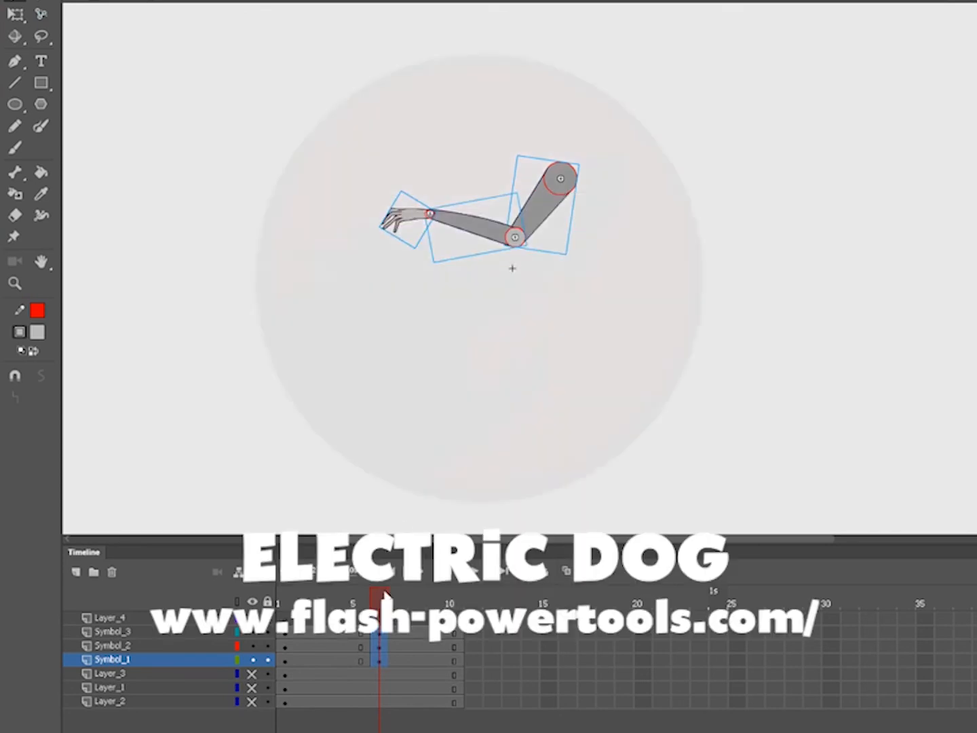